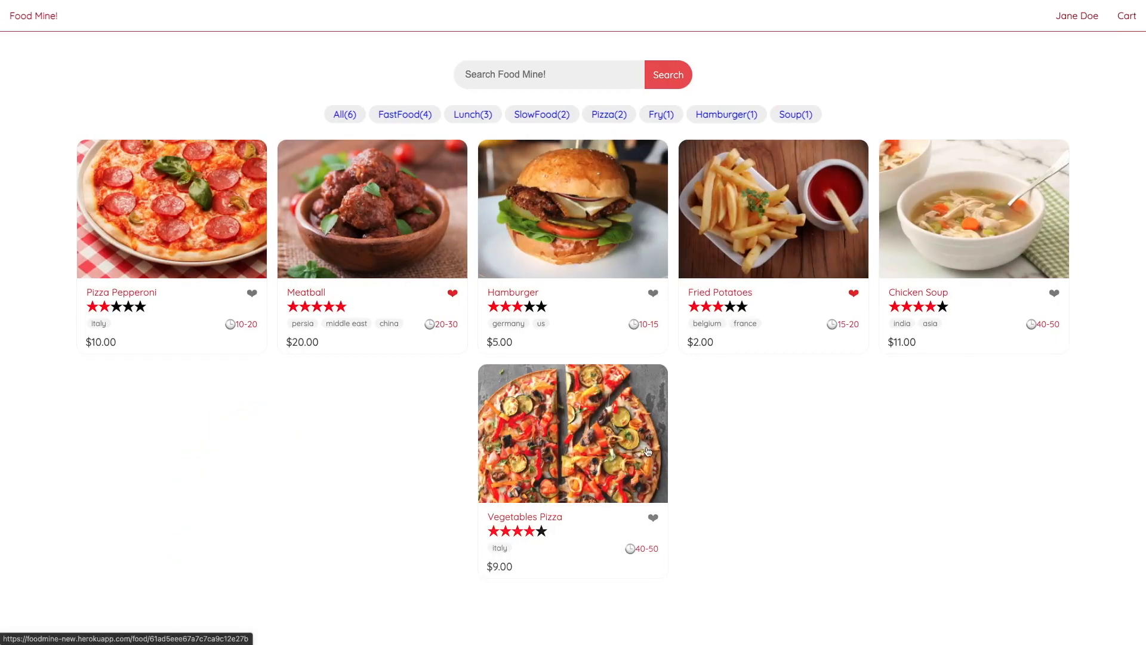
pyautogui.moveTo(819, 244)
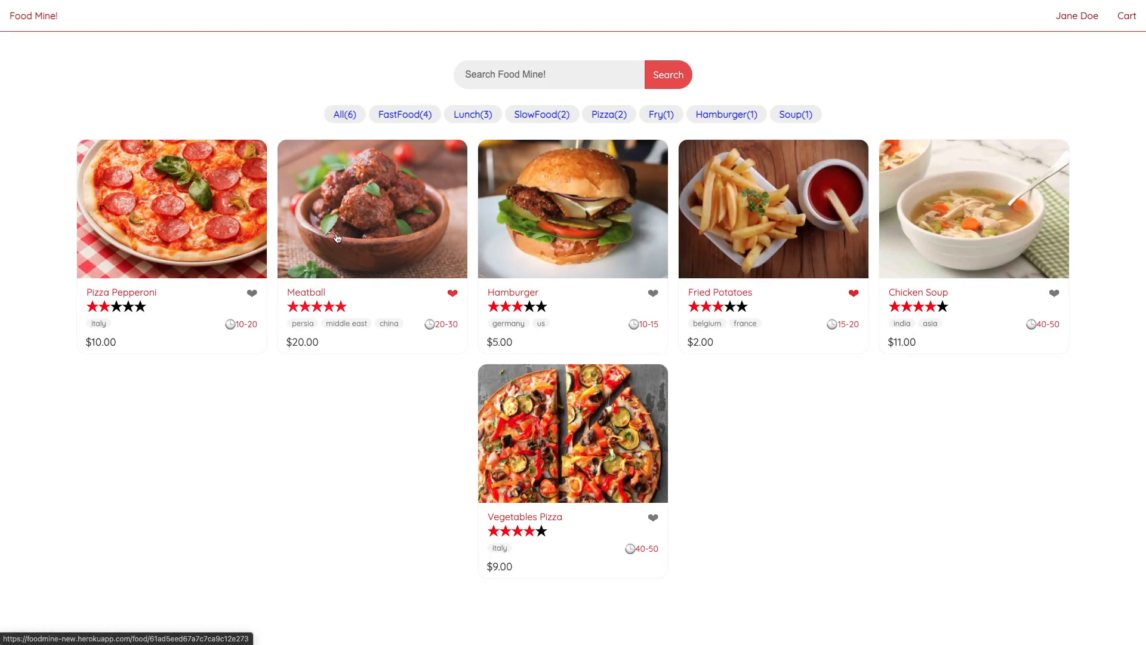
# - Add one Meatball and Chicken Soup to the Food Mine cart, setting Chicken Soup quantity to 2
pyautogui.click(371, 208)
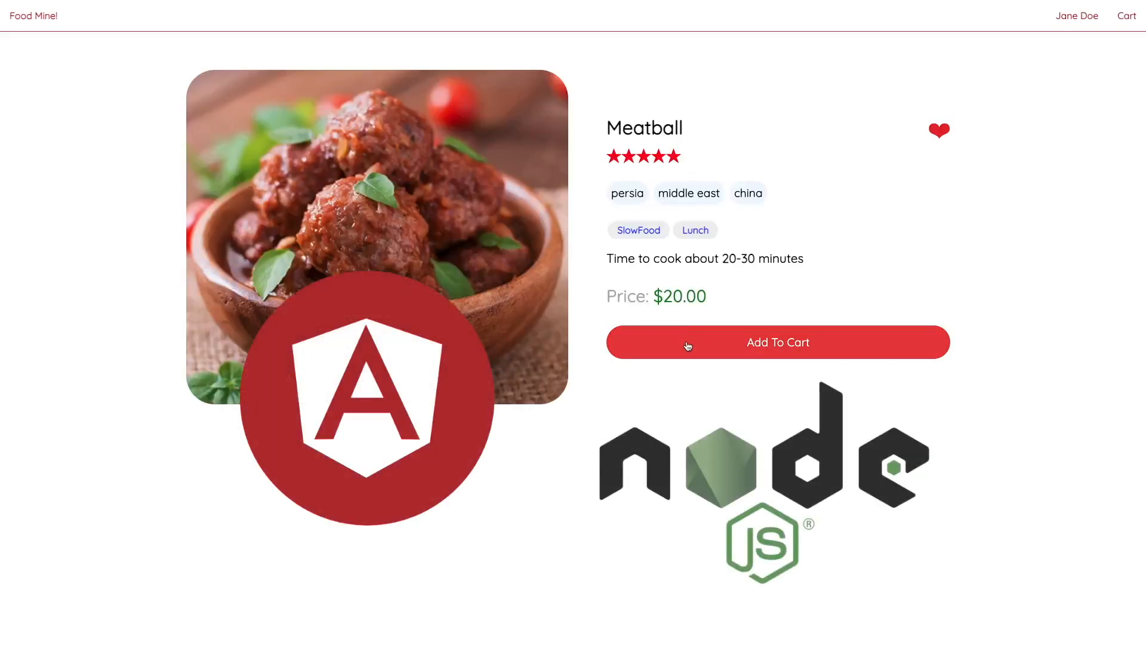
pyautogui.click(777, 342)
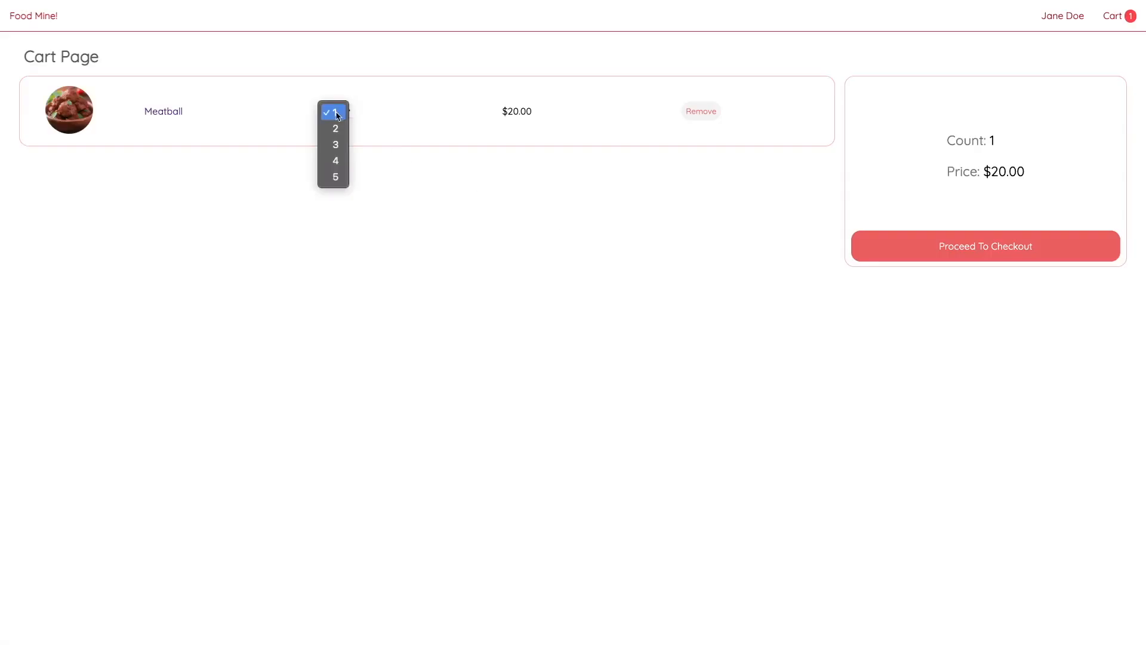
pyautogui.click(33, 16)
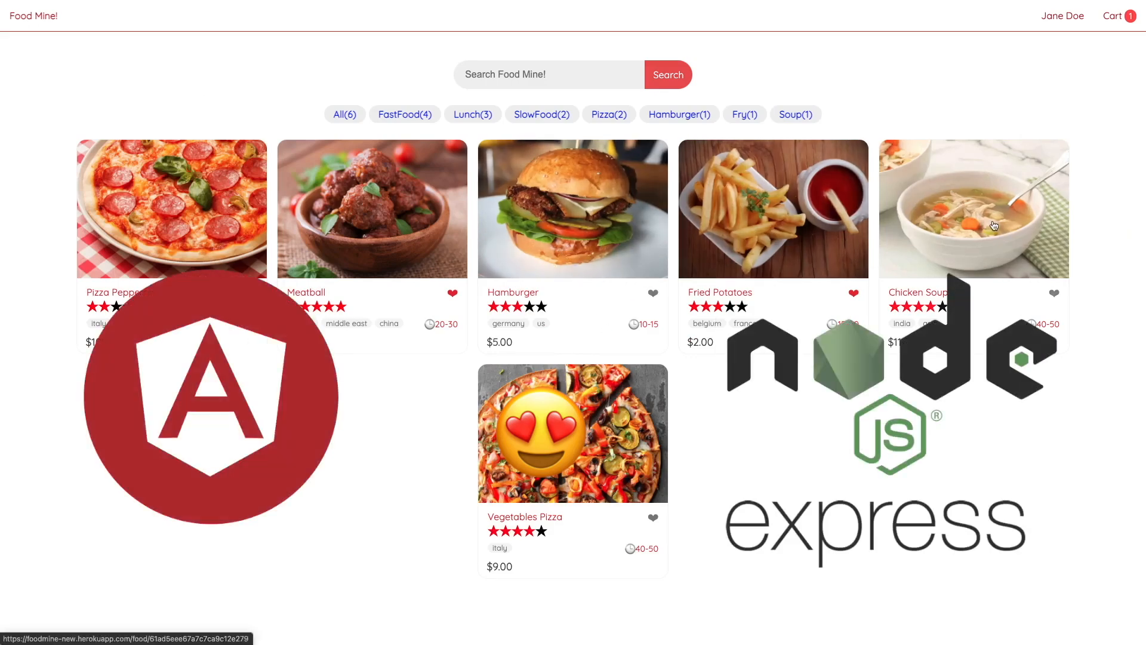
pyautogui.click(1111, 15)
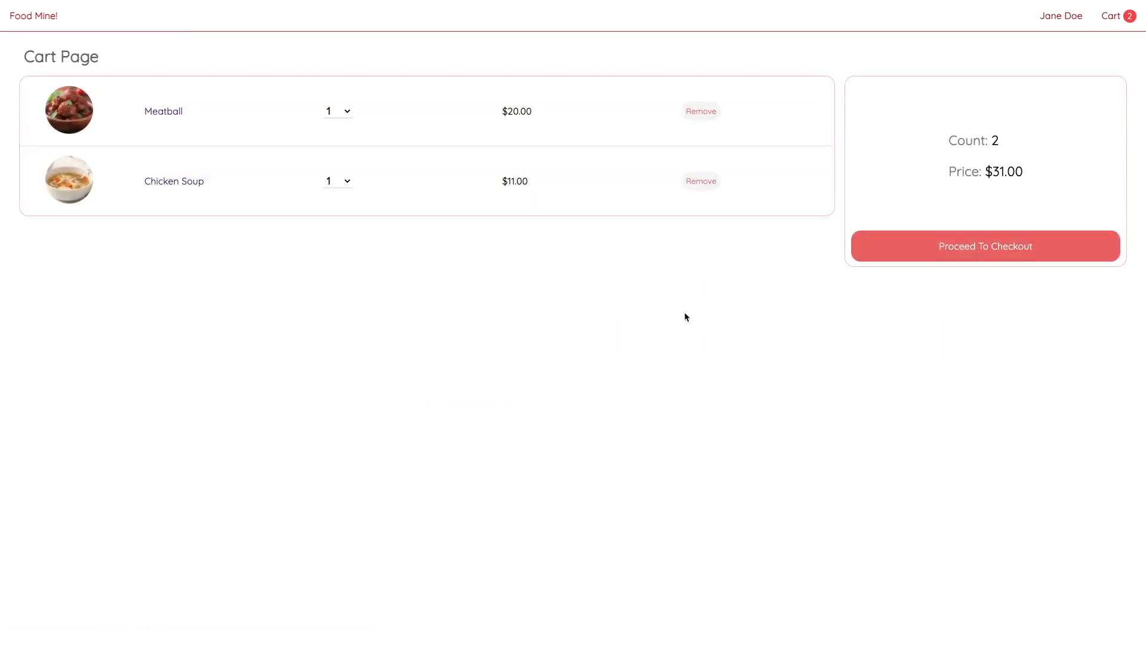
pyautogui.click(337, 180)
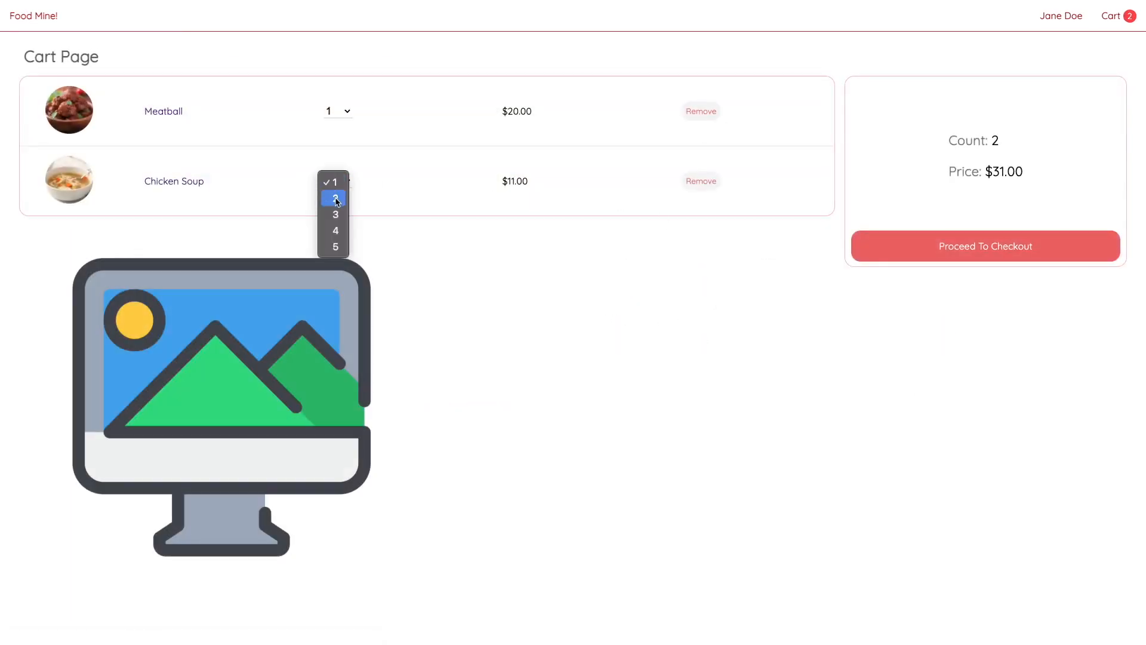
pyautogui.click(334, 197)
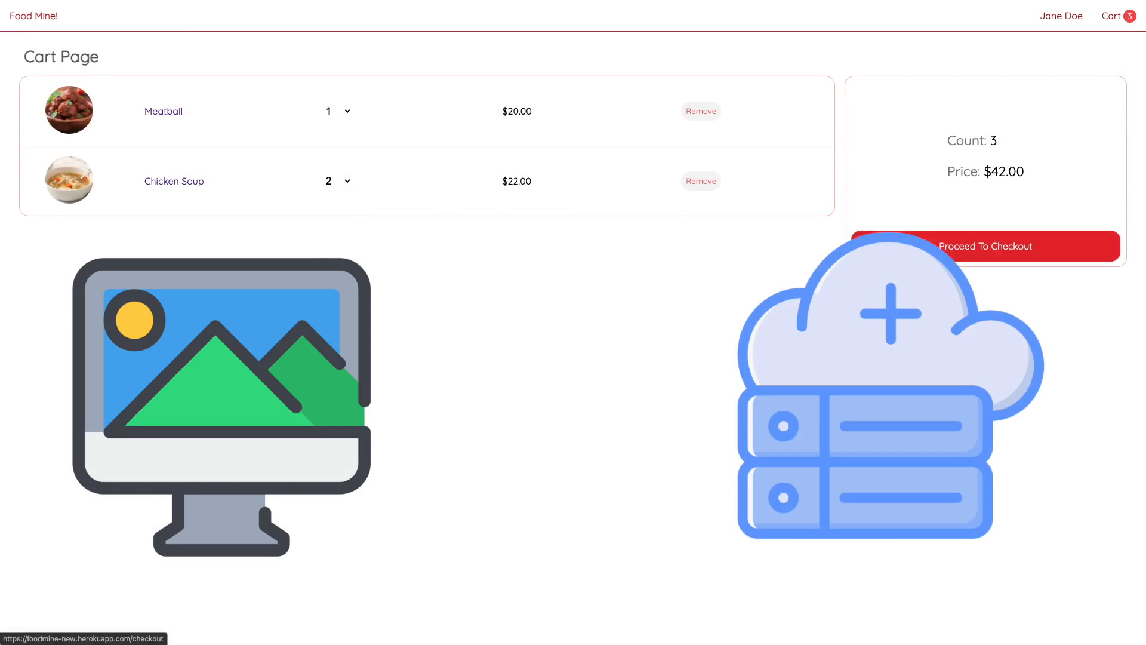
# - Check out, locate the delivery address on the map, and pay $42.00 with PayPal
pyautogui.click(983, 246)
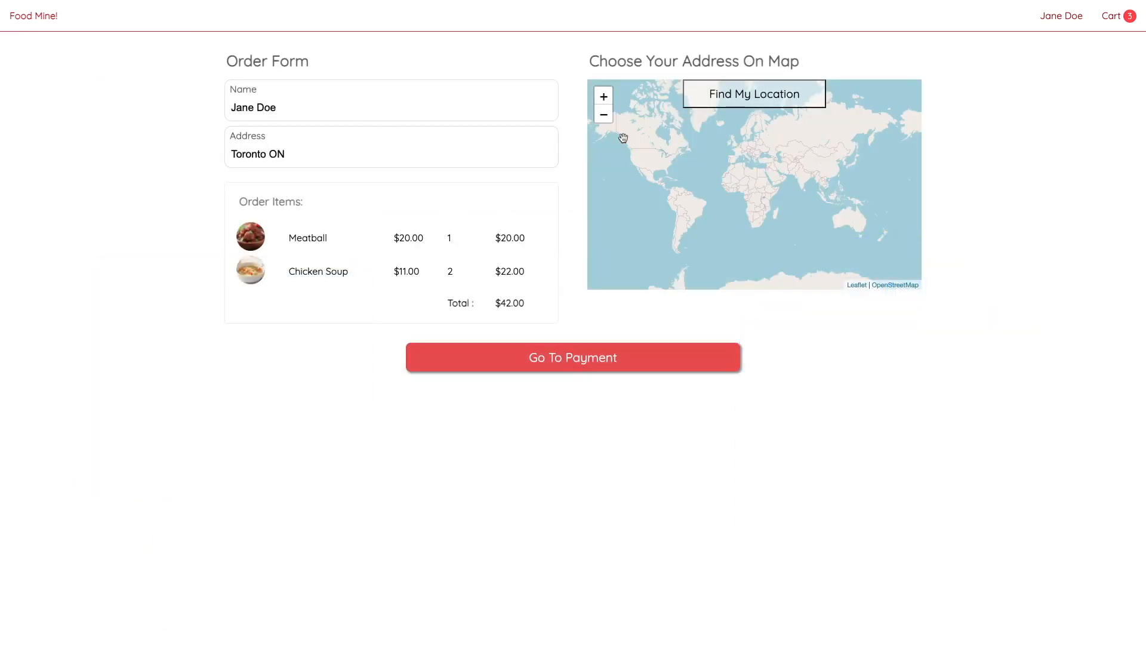
pyautogui.click(753, 94)
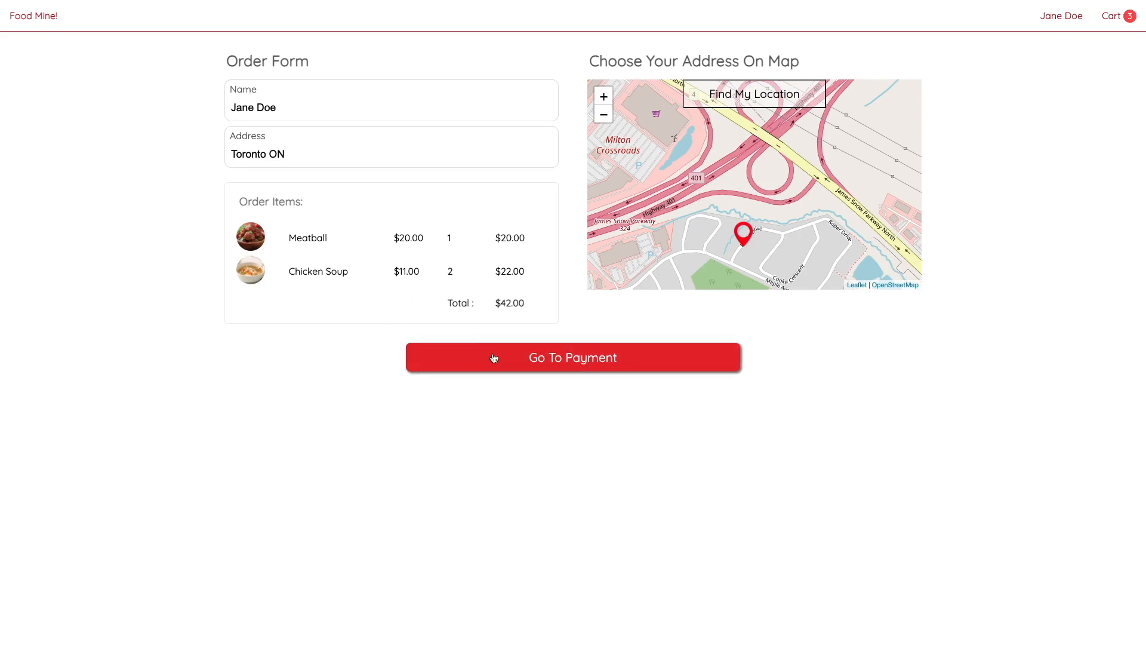
pyautogui.click(572, 357)
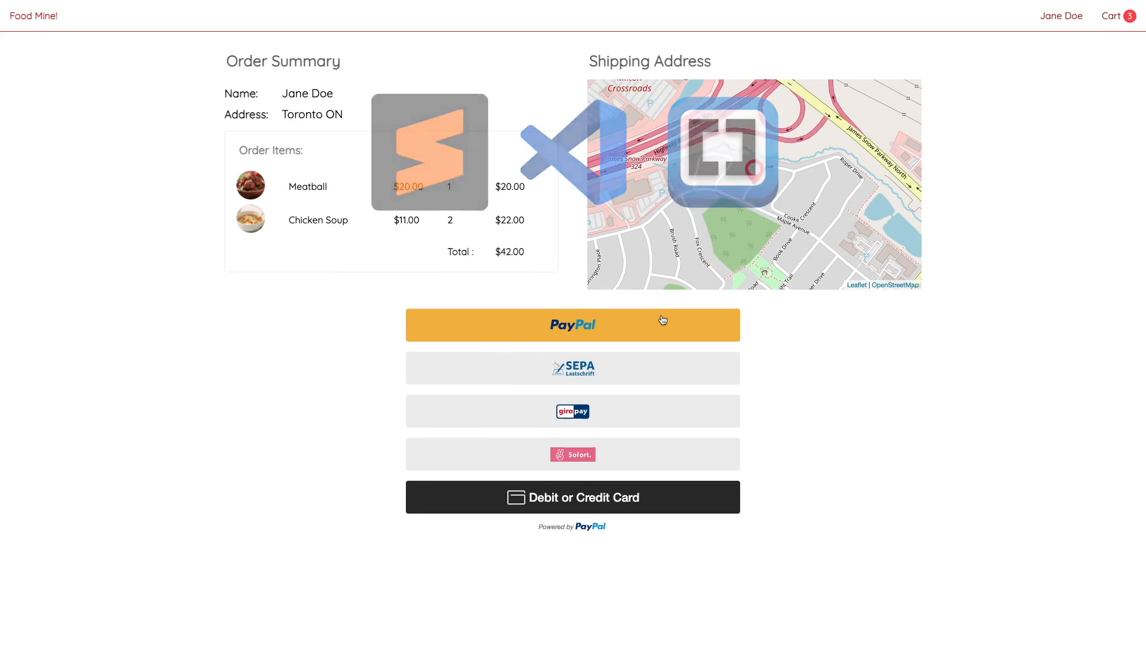
pyautogui.click(572, 324)
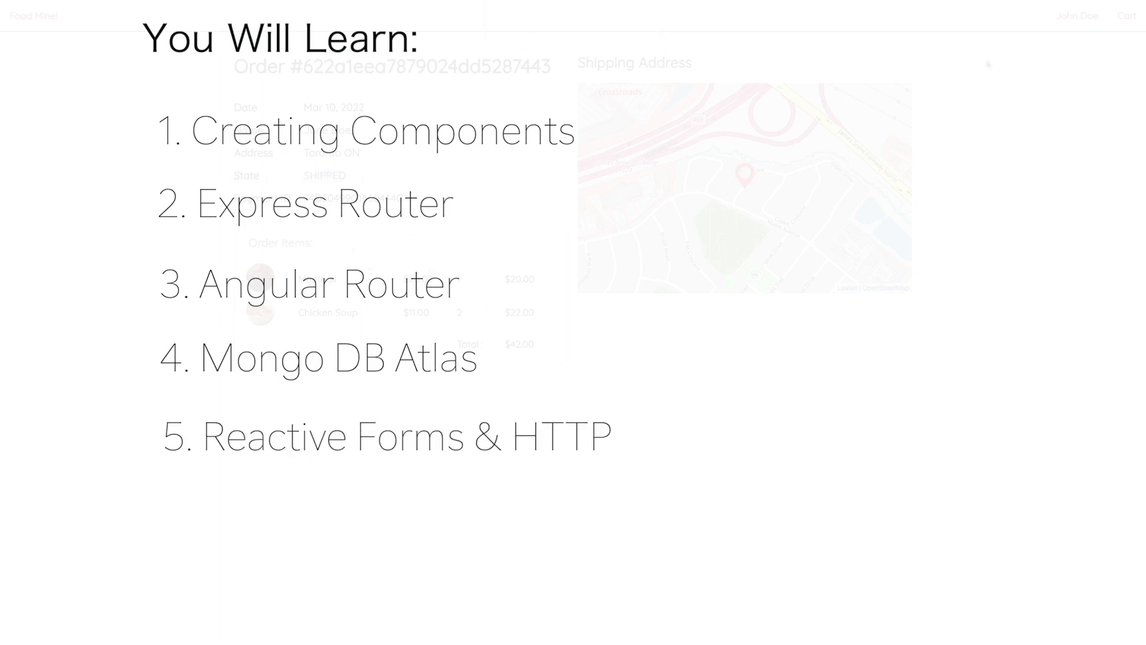
# - View the profile page from the user menu, then the Orders list
pyautogui.click(1076, 15)
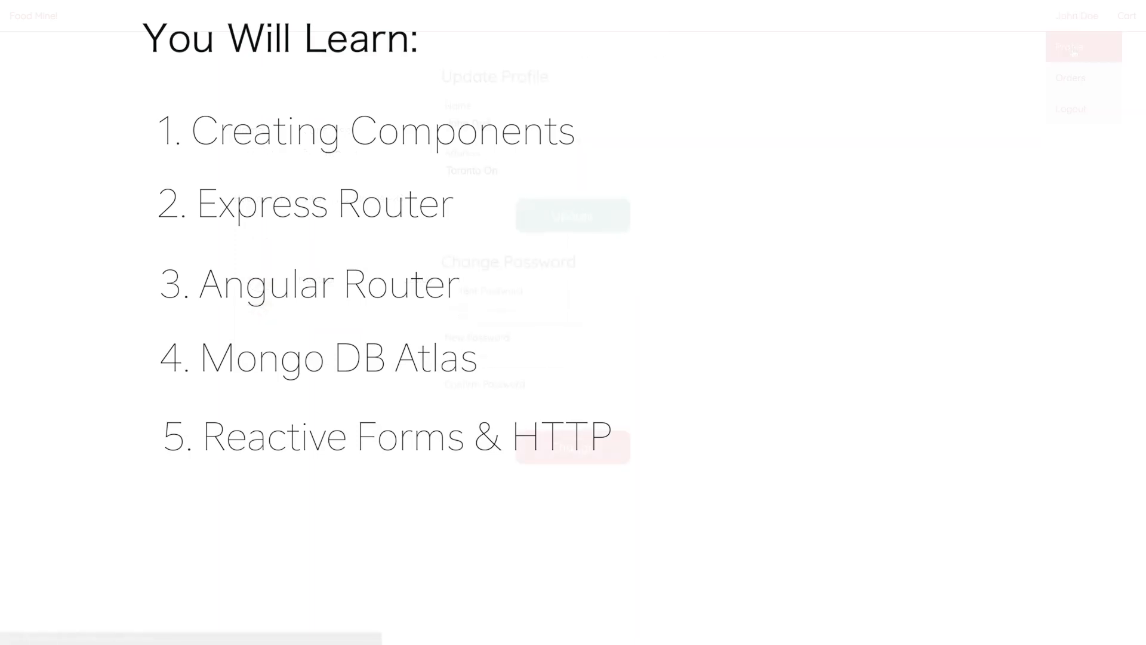
pyautogui.click(1081, 47)
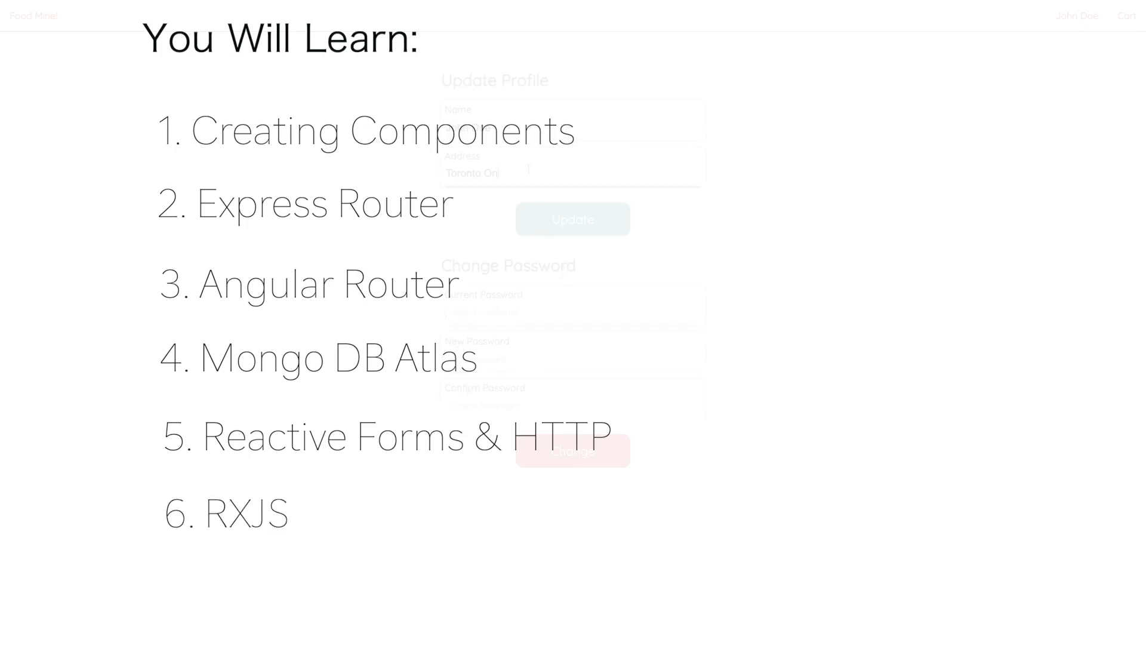
pyautogui.click(1077, 15)
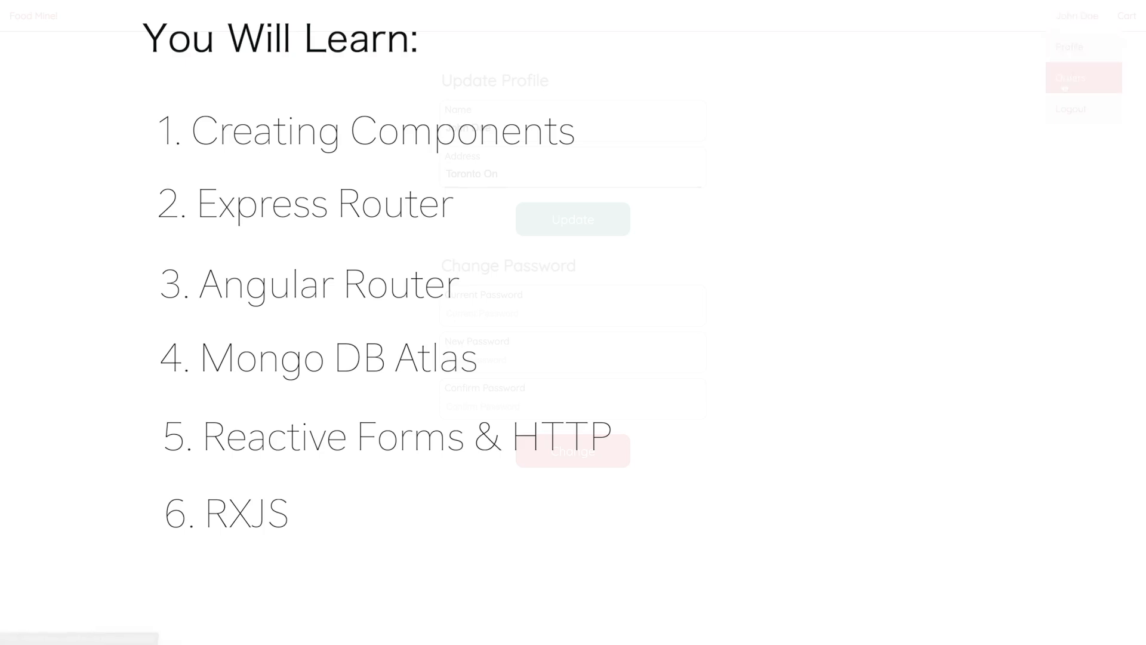
pyautogui.click(1069, 78)
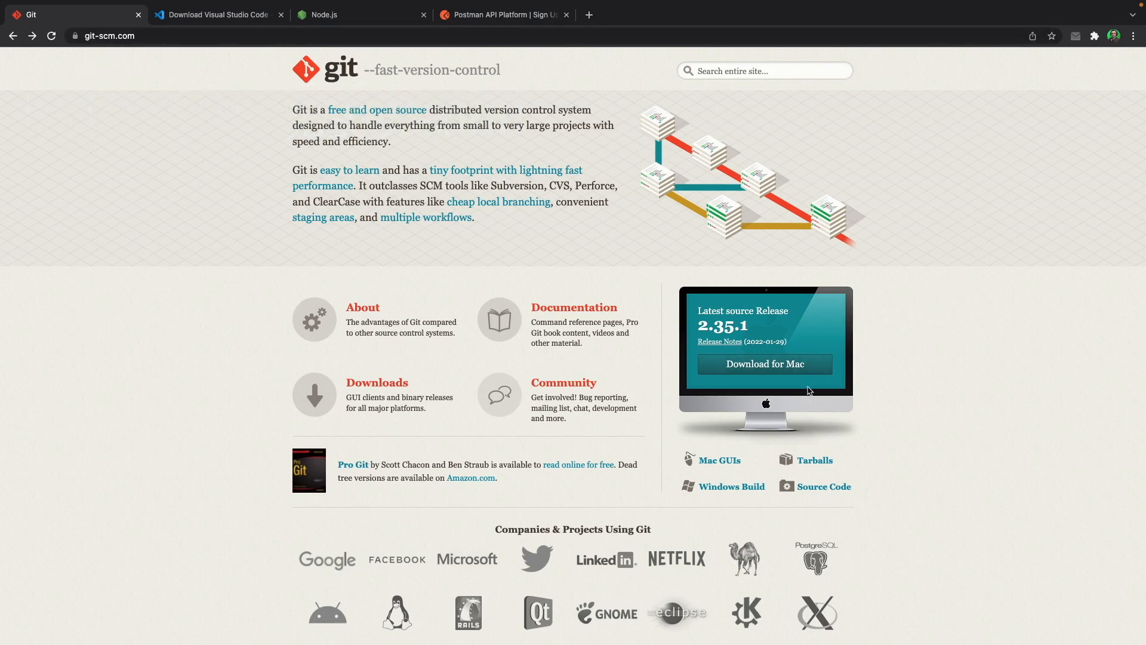
pyautogui.moveTo(794, 372)
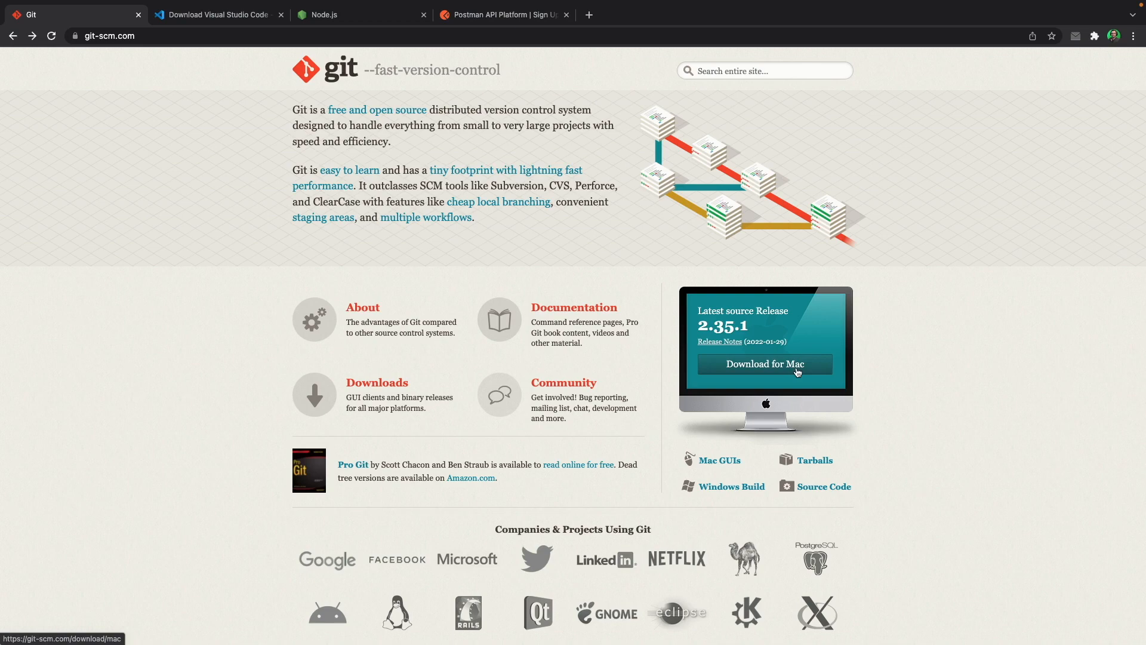
# - Open Git's Download for Mac page and select the 'brew install git' command
pyautogui.click(764, 364)
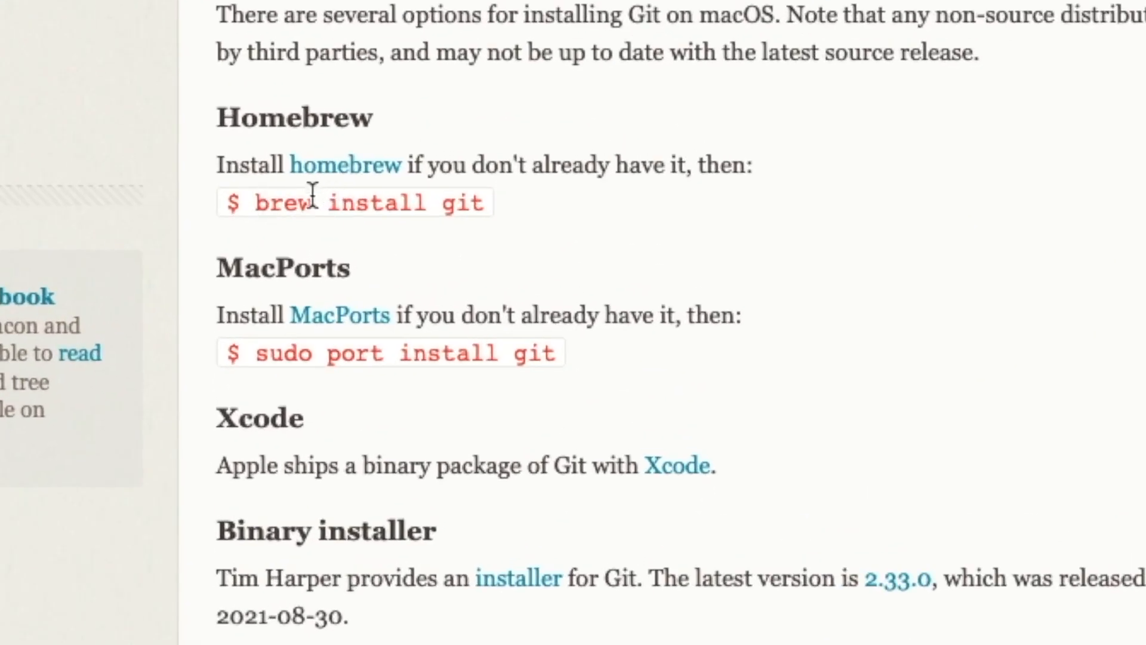
pyautogui.moveTo(344, 165)
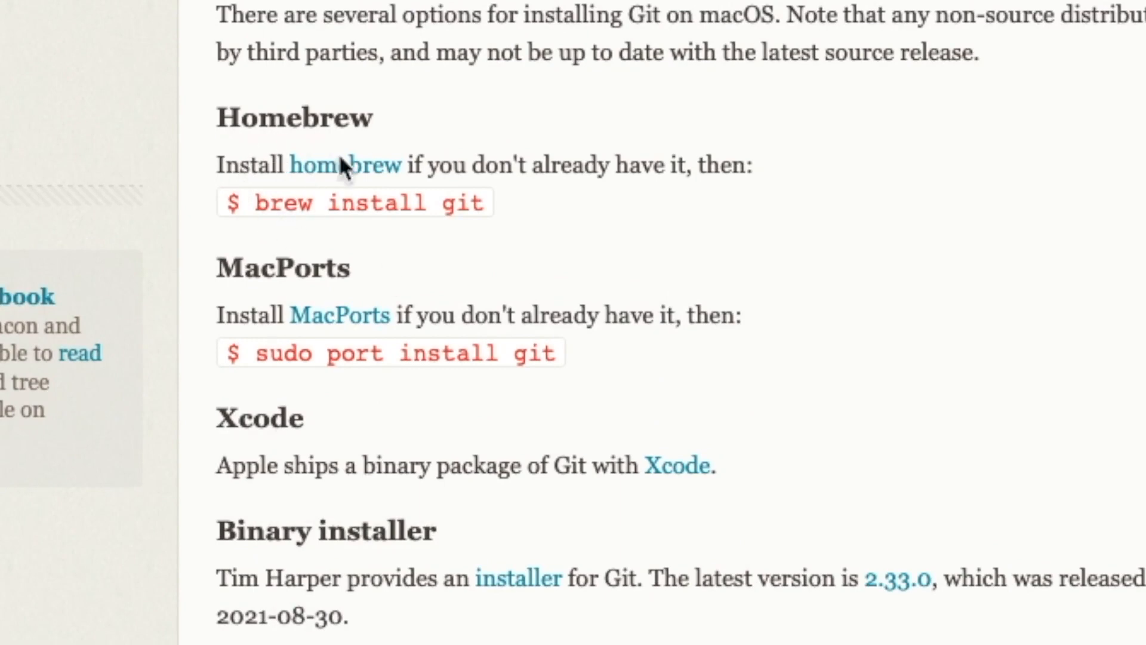
pyautogui.moveTo(332, 189)
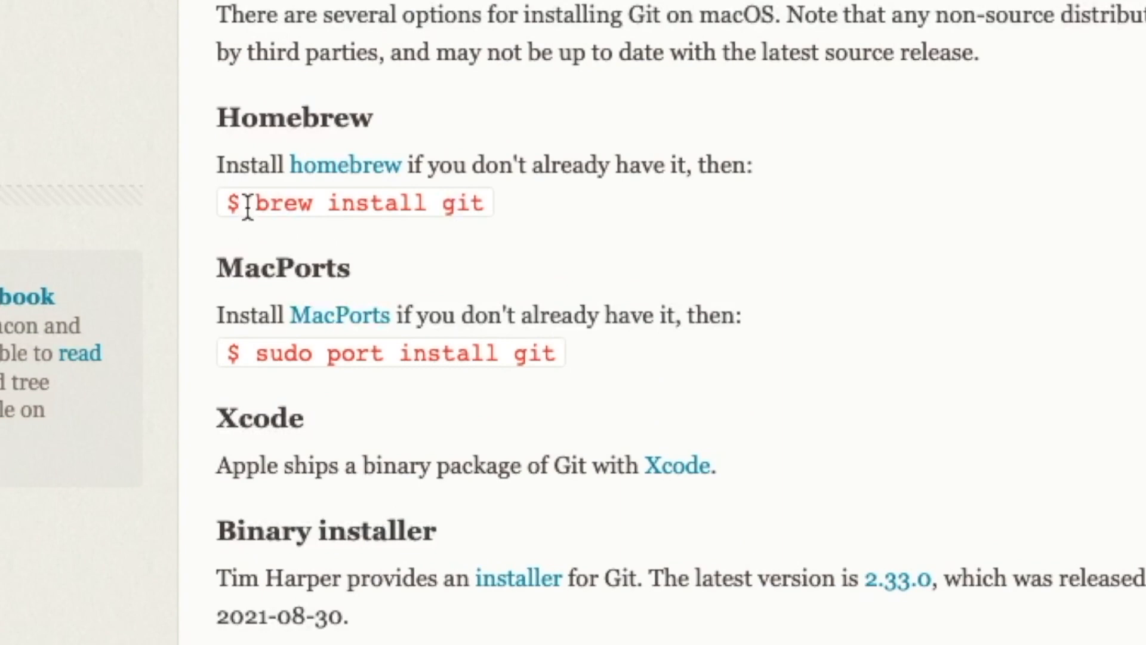
pyautogui.moveTo(263, 203); pyautogui.dragTo(479, 203)
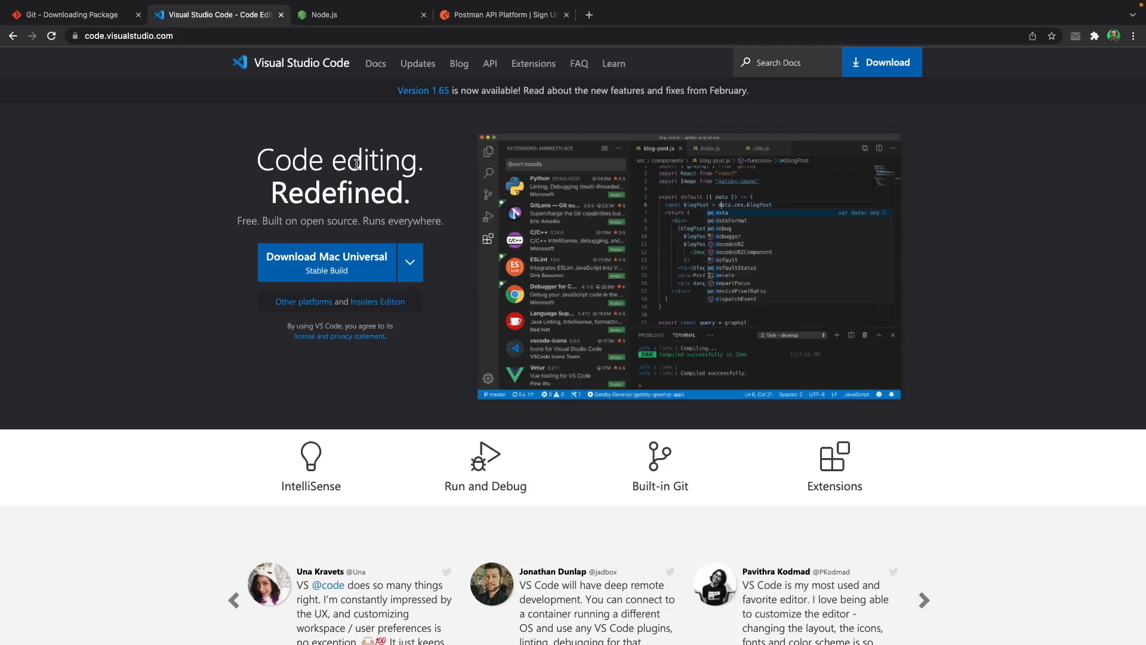
pyautogui.moveTo(422, 192)
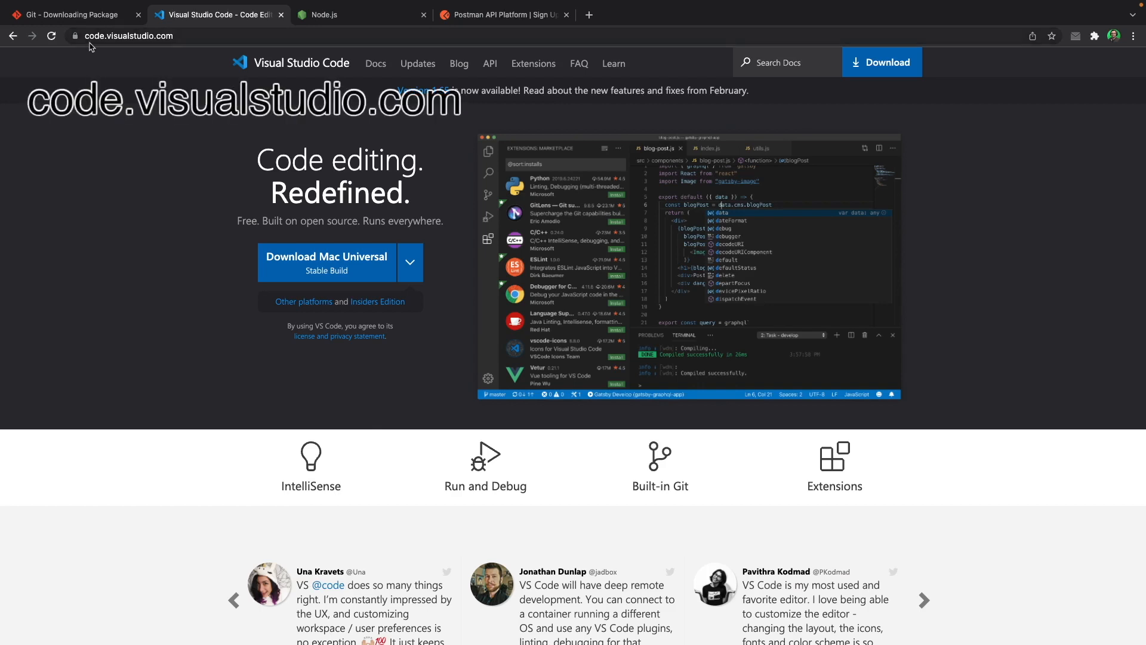
pyautogui.moveTo(151, 46)
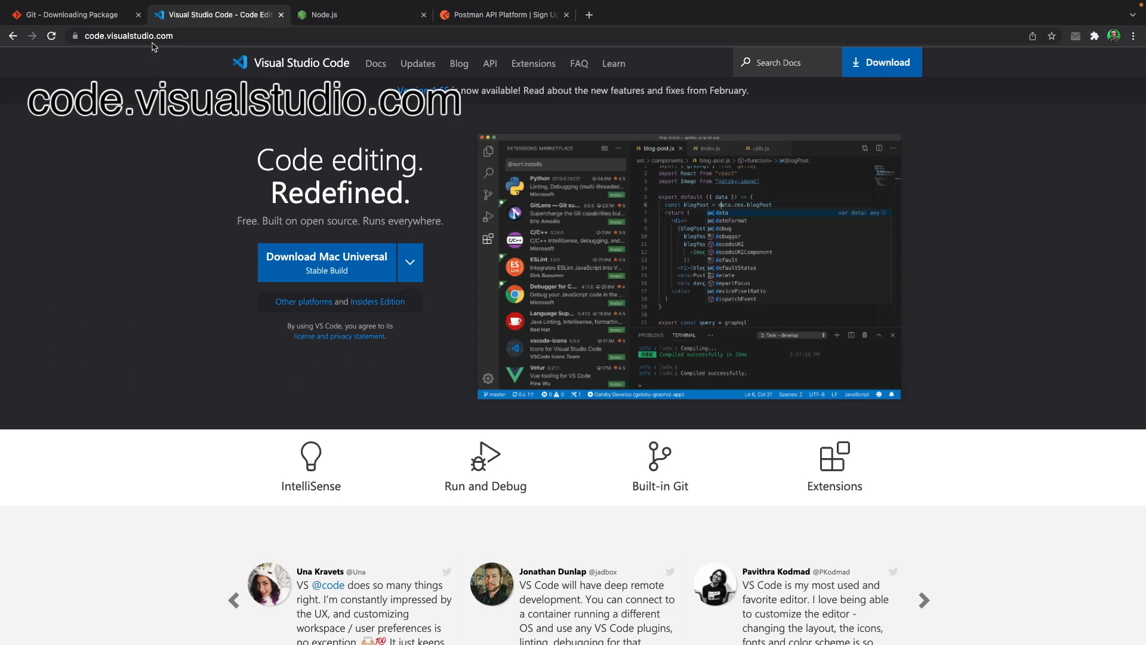
pyautogui.moveTo(179, 78)
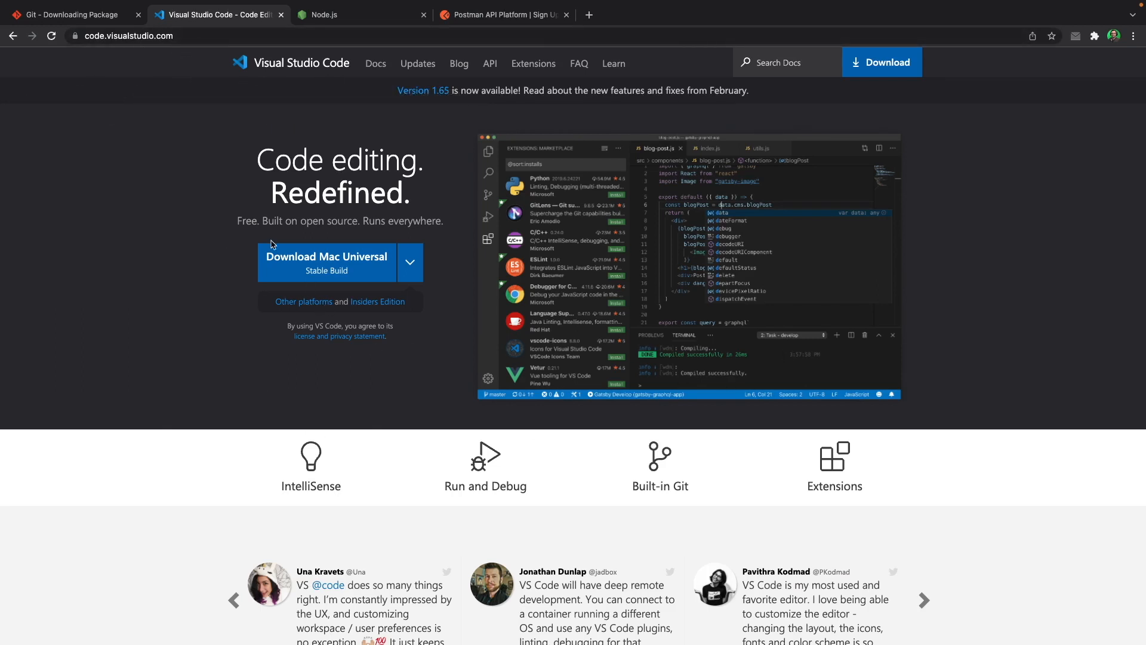
pyautogui.moveTo(305, 264)
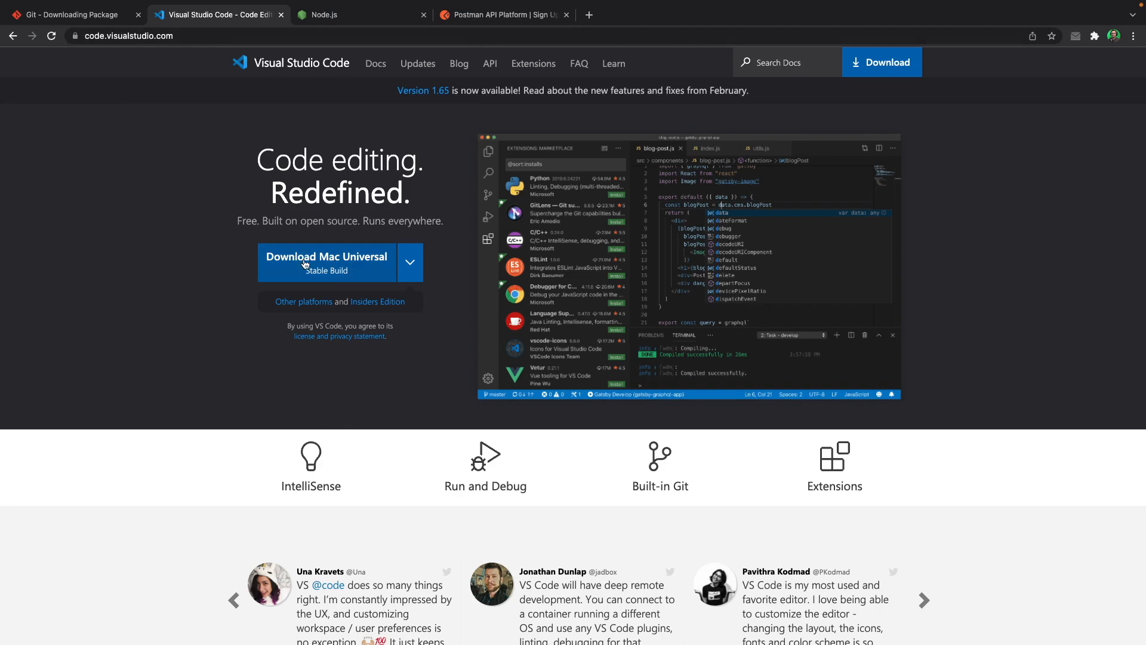
pyautogui.moveTo(366, 268)
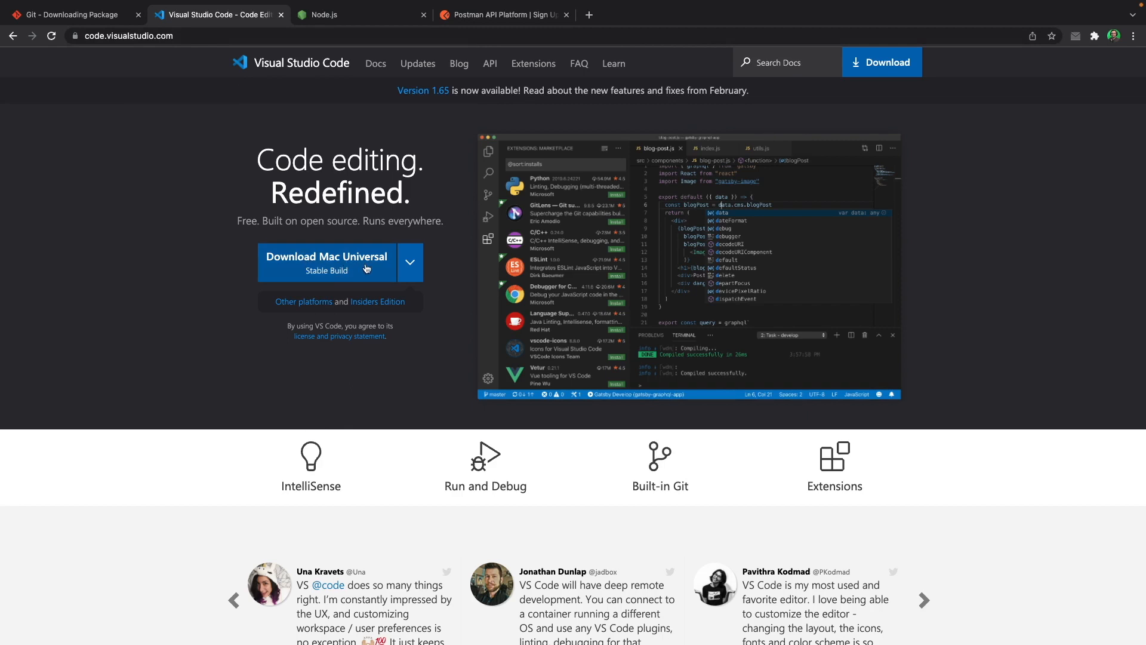
pyautogui.moveTo(427, 309)
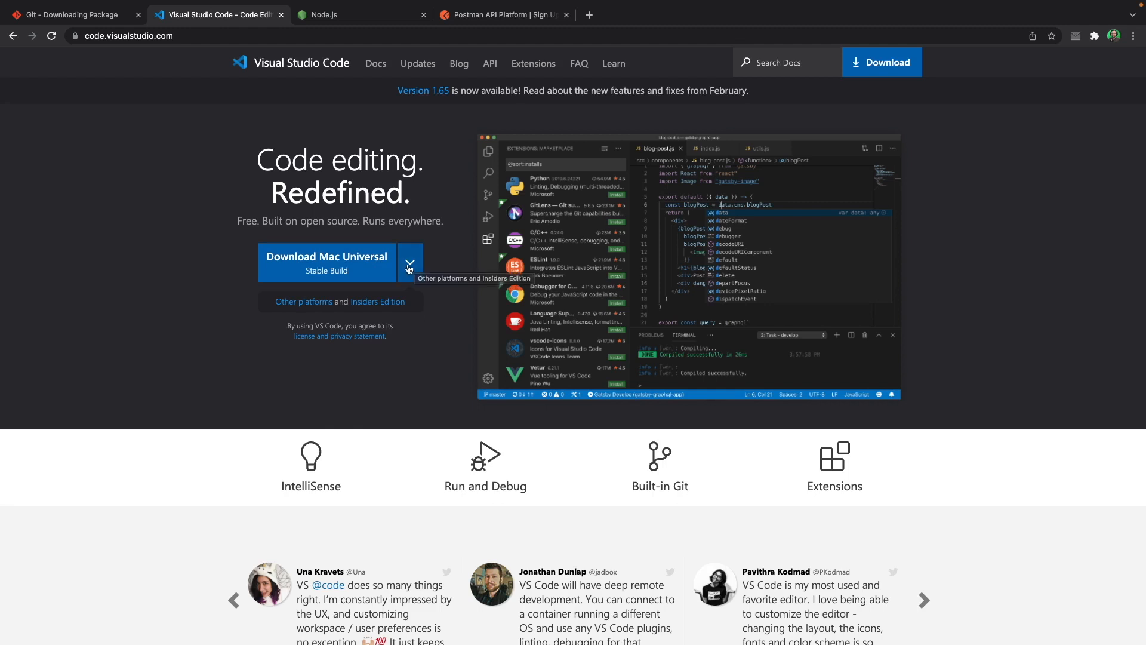
# - Go to the VS Code download page with Windows, Linux and Mac installers
pyautogui.click(410, 262)
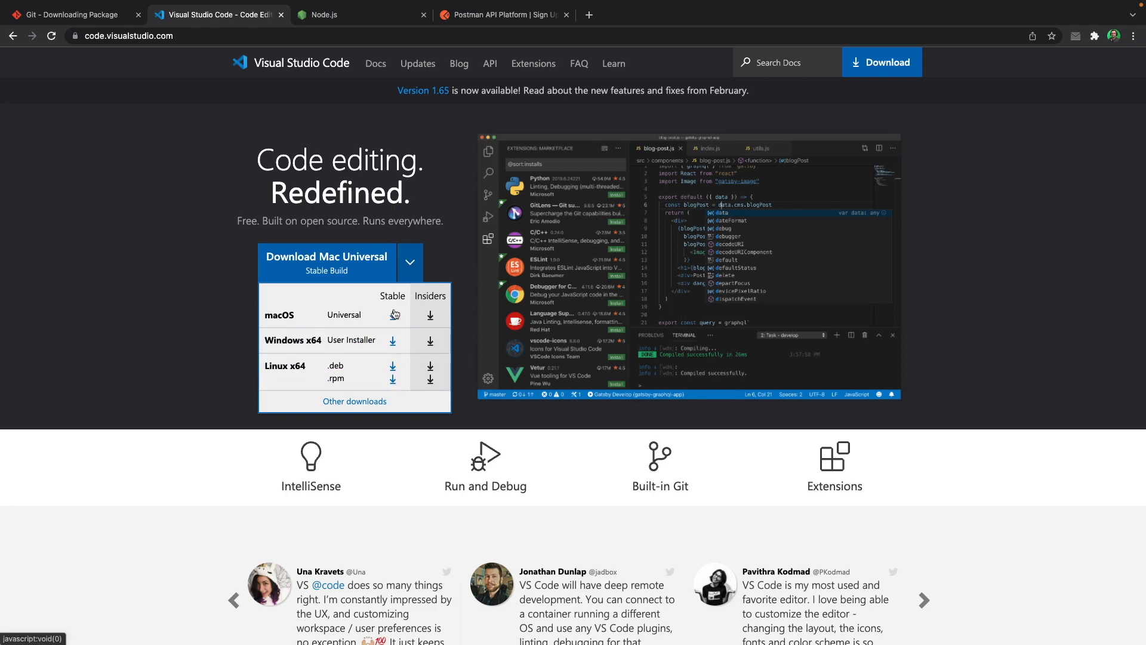
pyautogui.moveTo(398, 392)
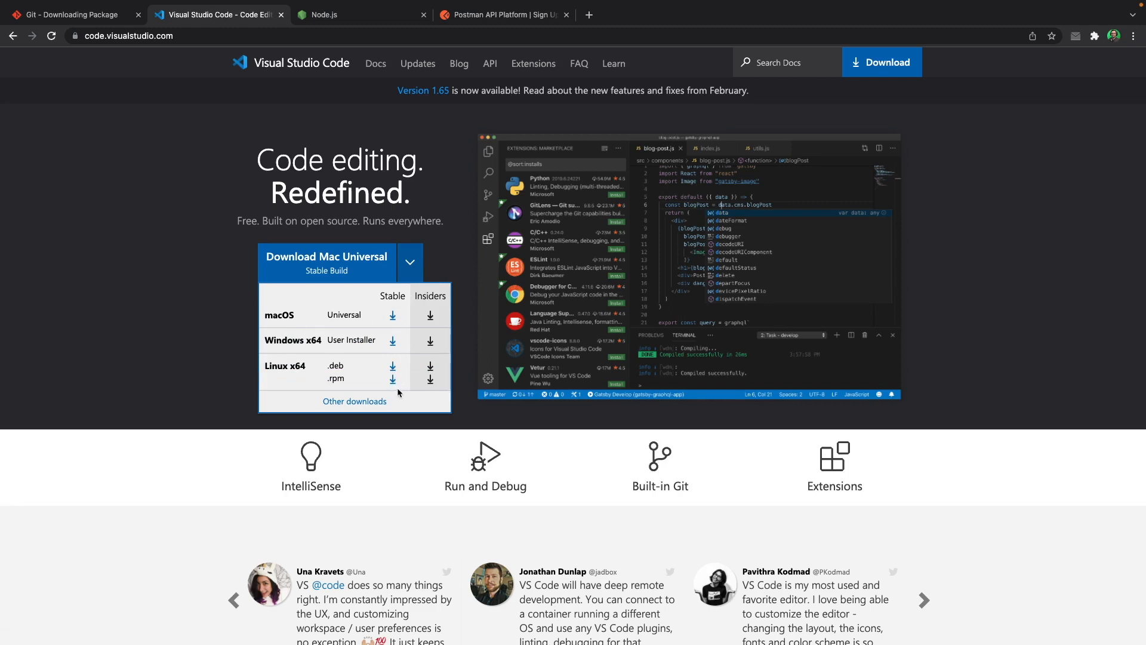
pyautogui.click(881, 62)
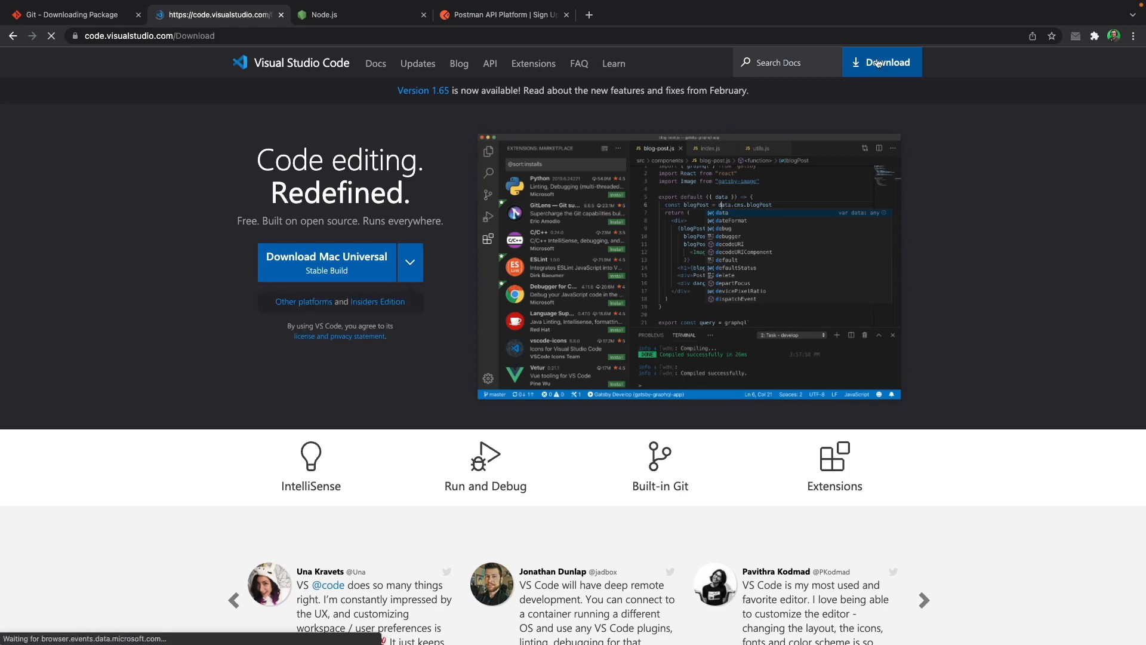
pyautogui.click(881, 62)
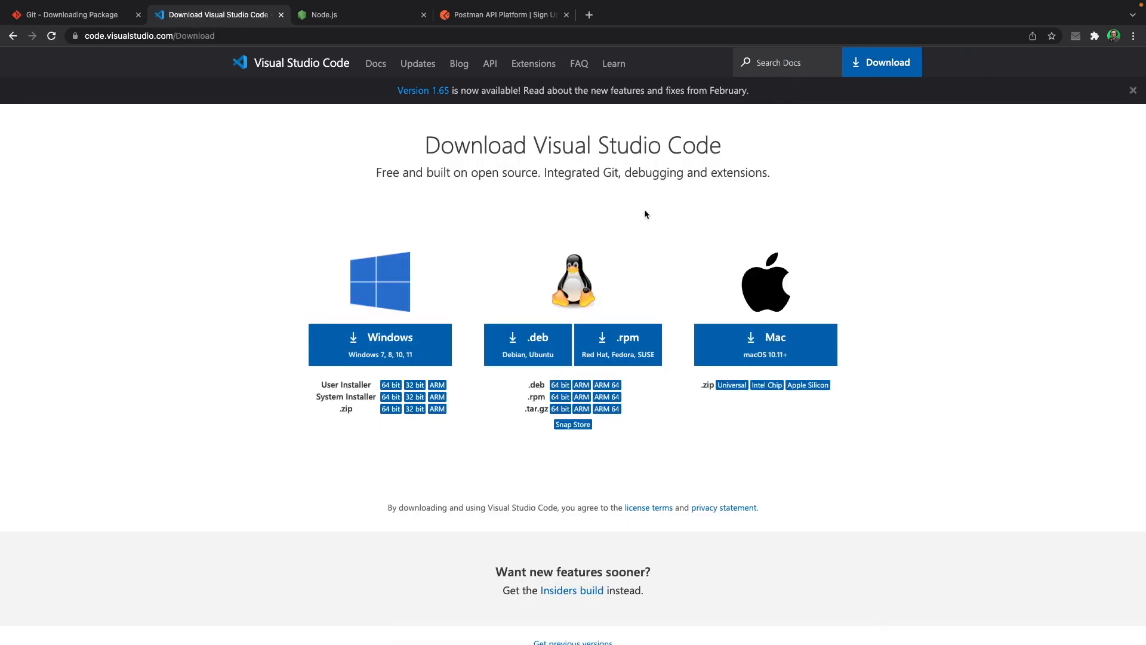
pyautogui.moveTo(433, 446)
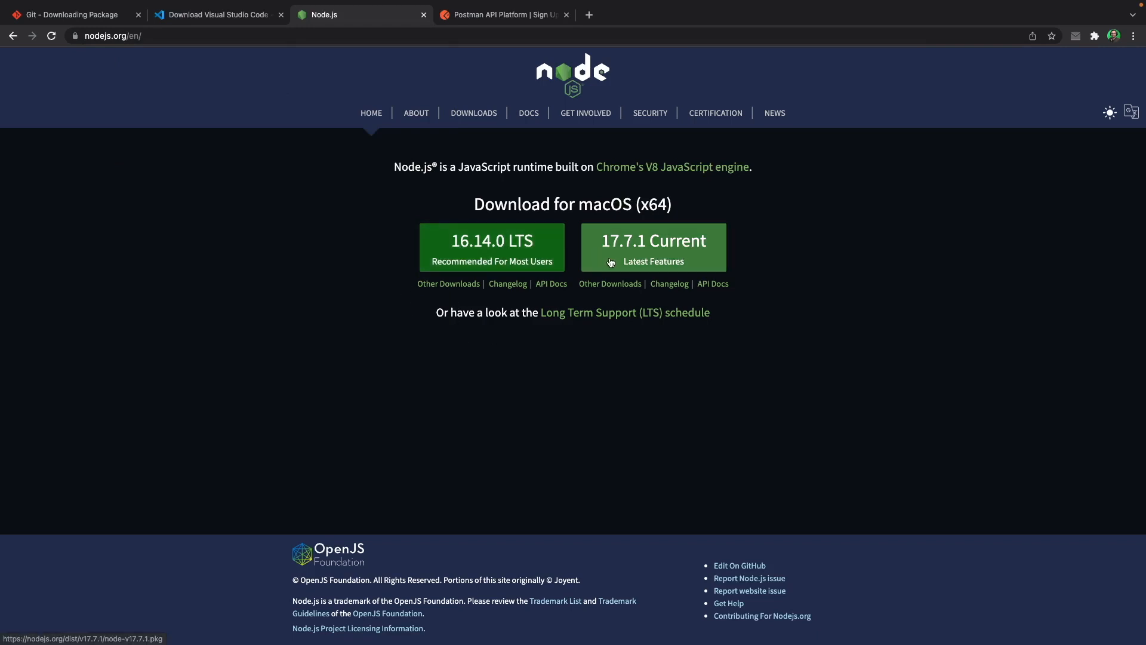
pyautogui.moveTo(491, 248)
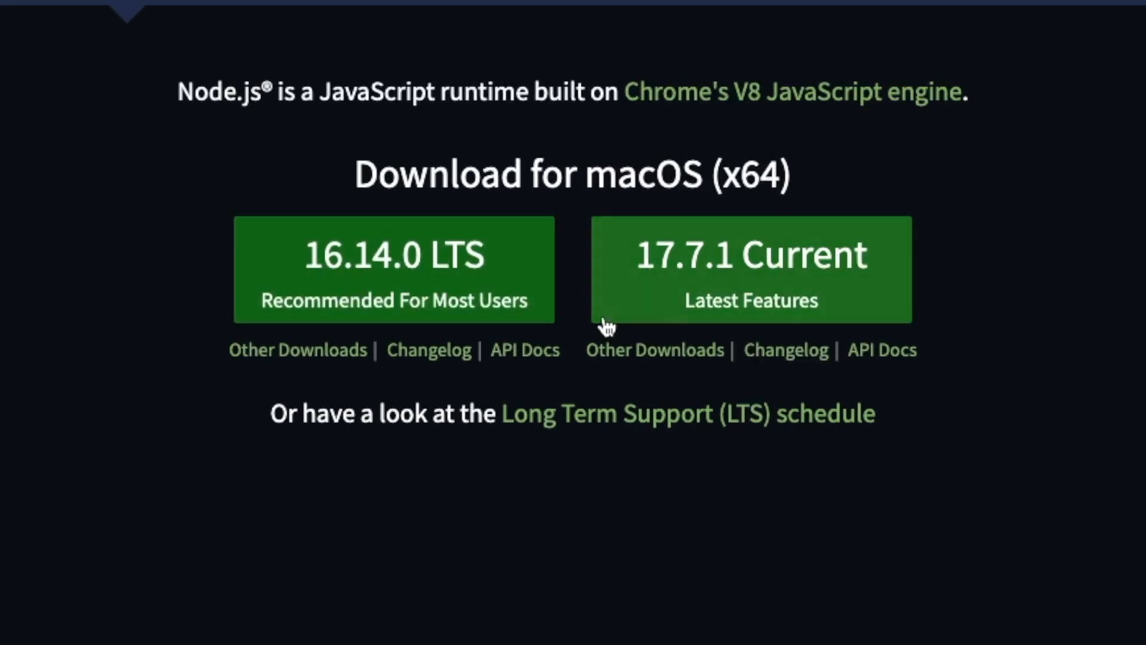
pyautogui.moveTo(570, 254)
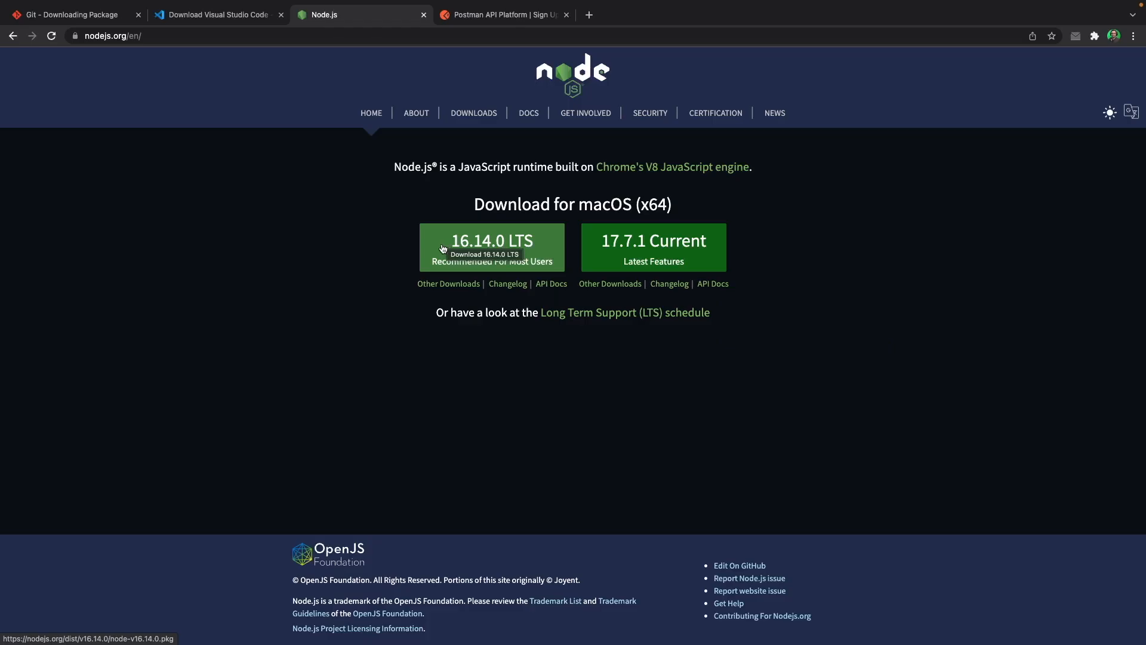
pyautogui.moveTo(366, 253)
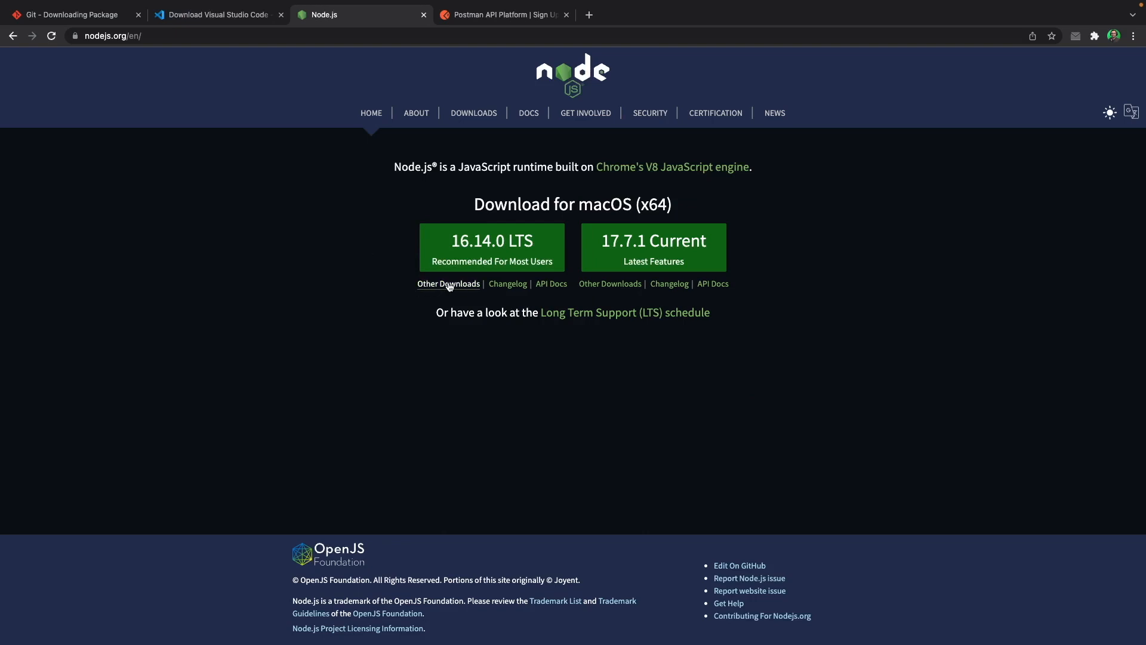
pyautogui.moveTo(449, 283)
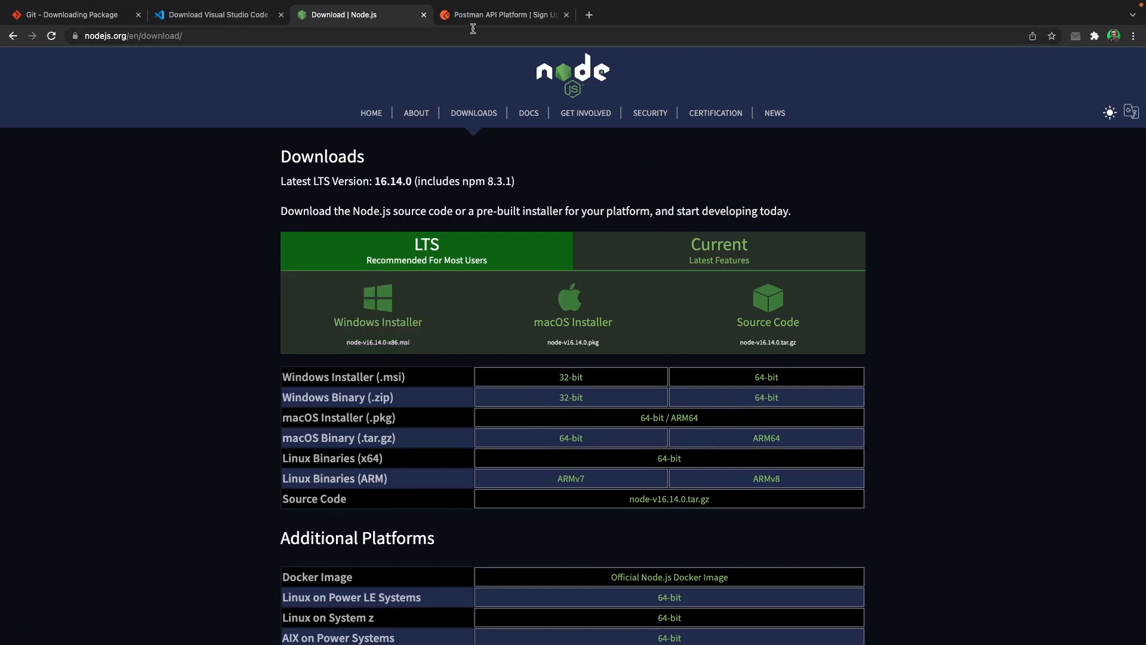
# - Switch from the Node.js downloads page to the Postman website
pyautogui.click(503, 14)
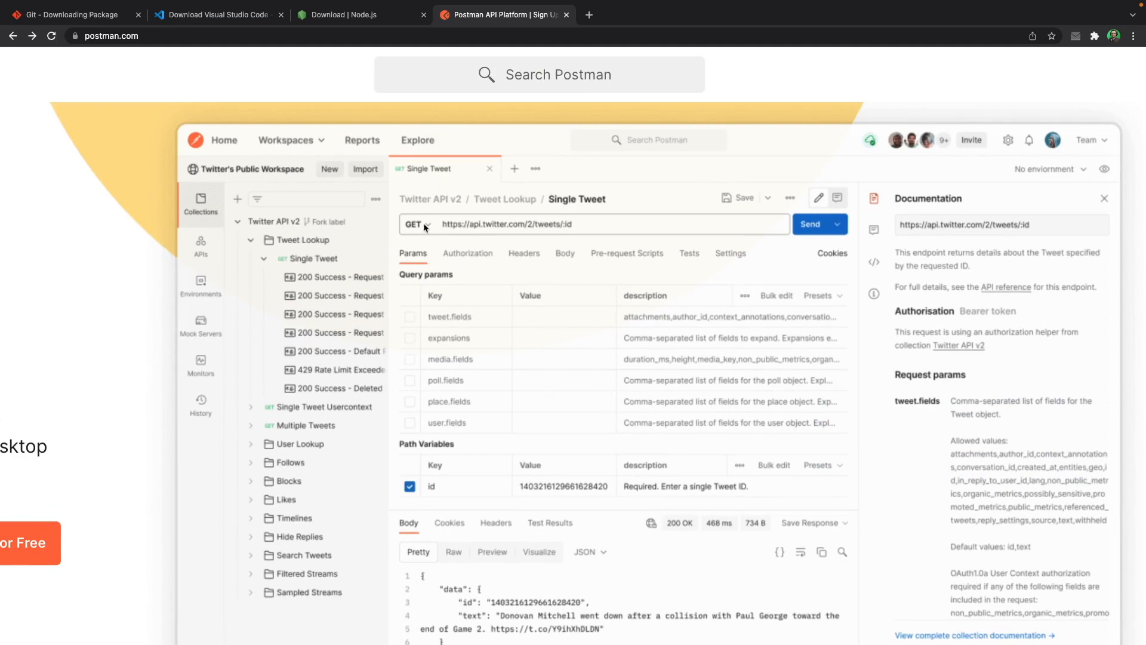
pyautogui.moveTo(405, 313)
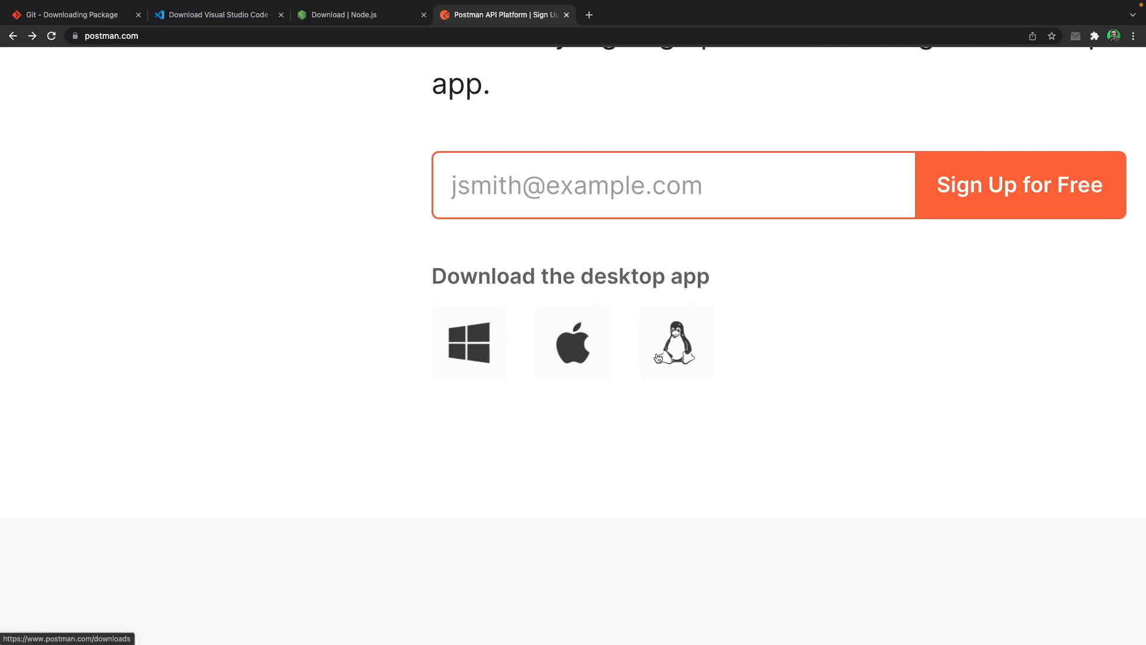
pyautogui.moveTo(460, 345)
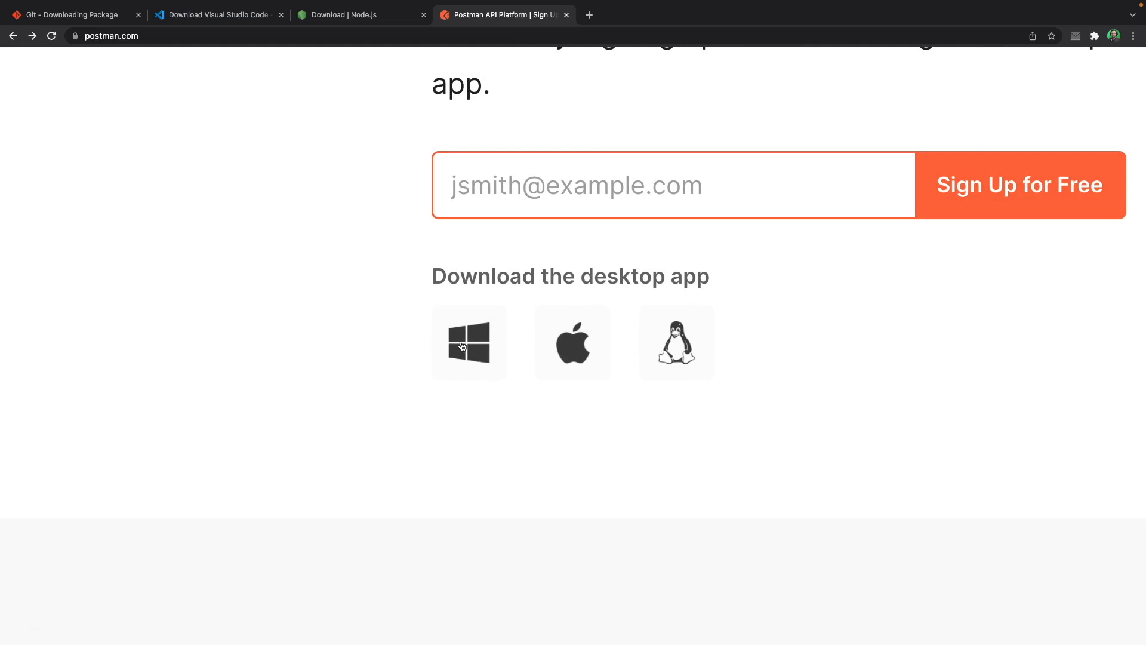
pyautogui.moveTo(677, 352)
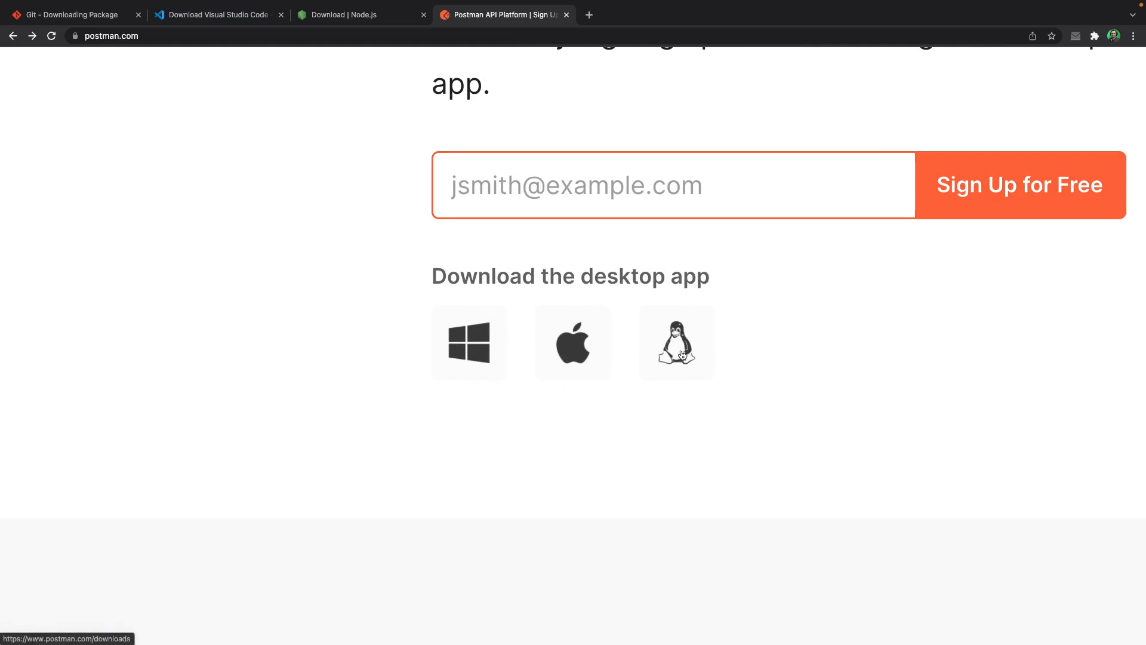
pyautogui.moveTo(668, 427)
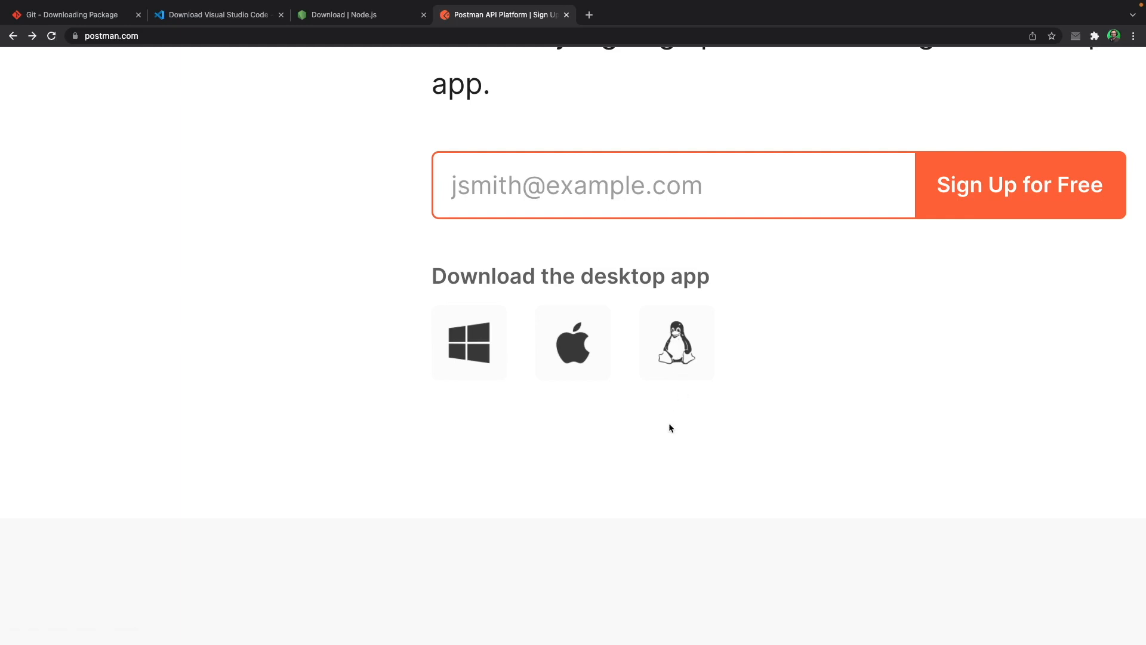
pyautogui.moveTo(538, 347)
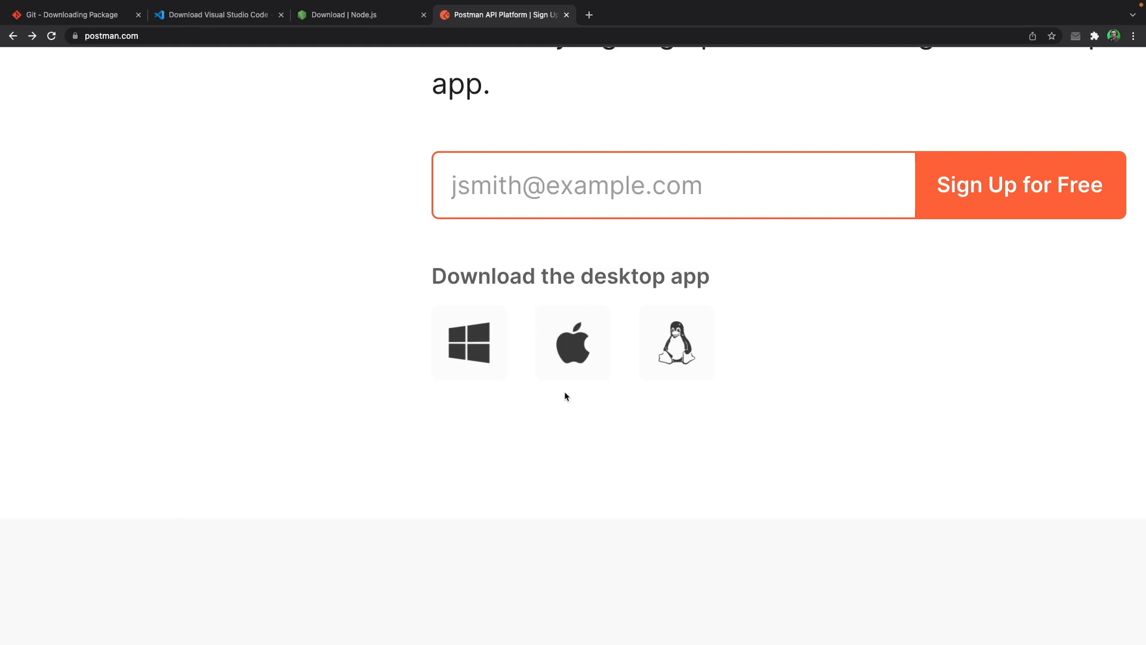
pyautogui.moveTo(549, 409)
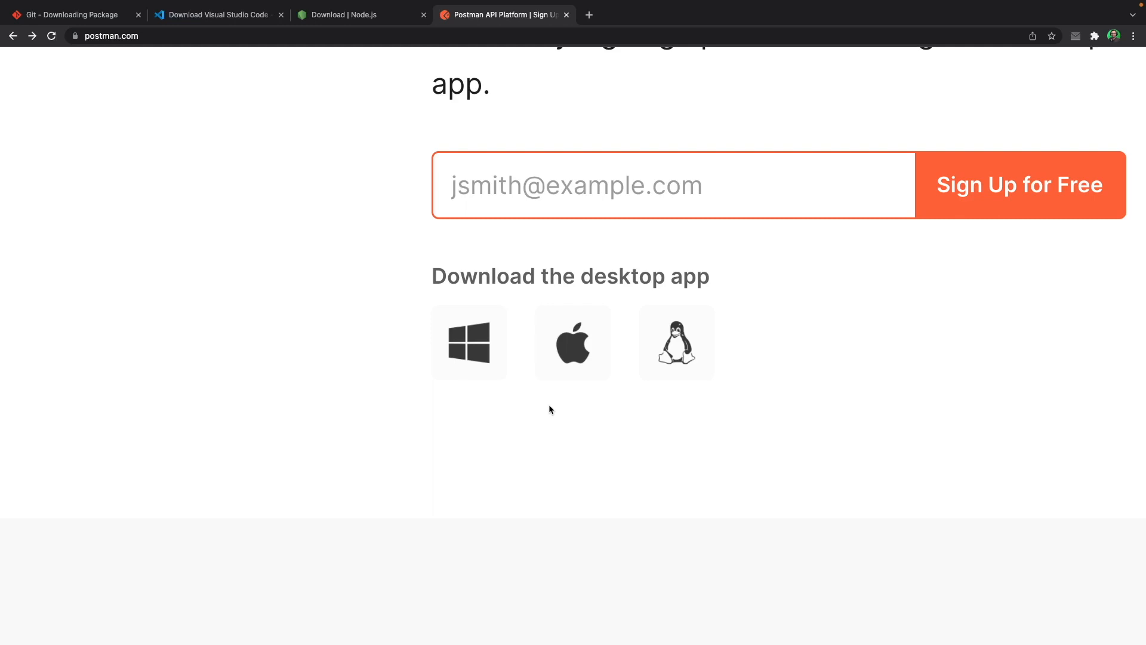
pyautogui.moveTo(574, 400)
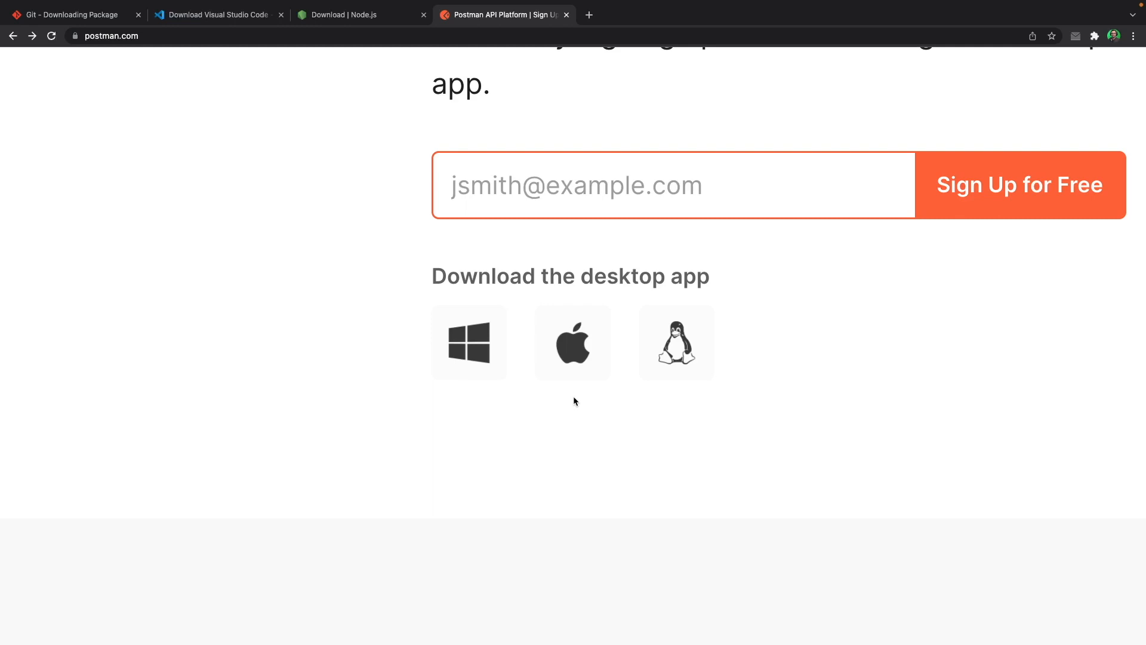
# - Scroll postman.com to the Windows, Mac and Linux desktop app downloads
pyautogui.scroll(3)
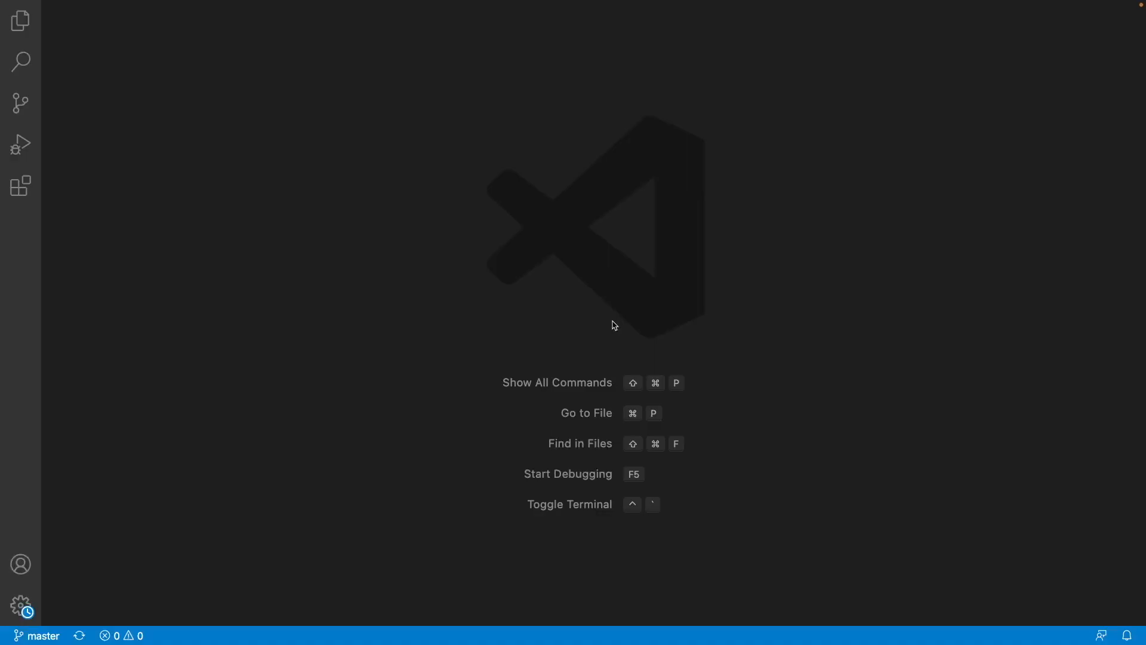
# - Search extensions for 'angular essentials' and open John Papa's Angular Essentials (Version 13)
pyautogui.click(20, 185)
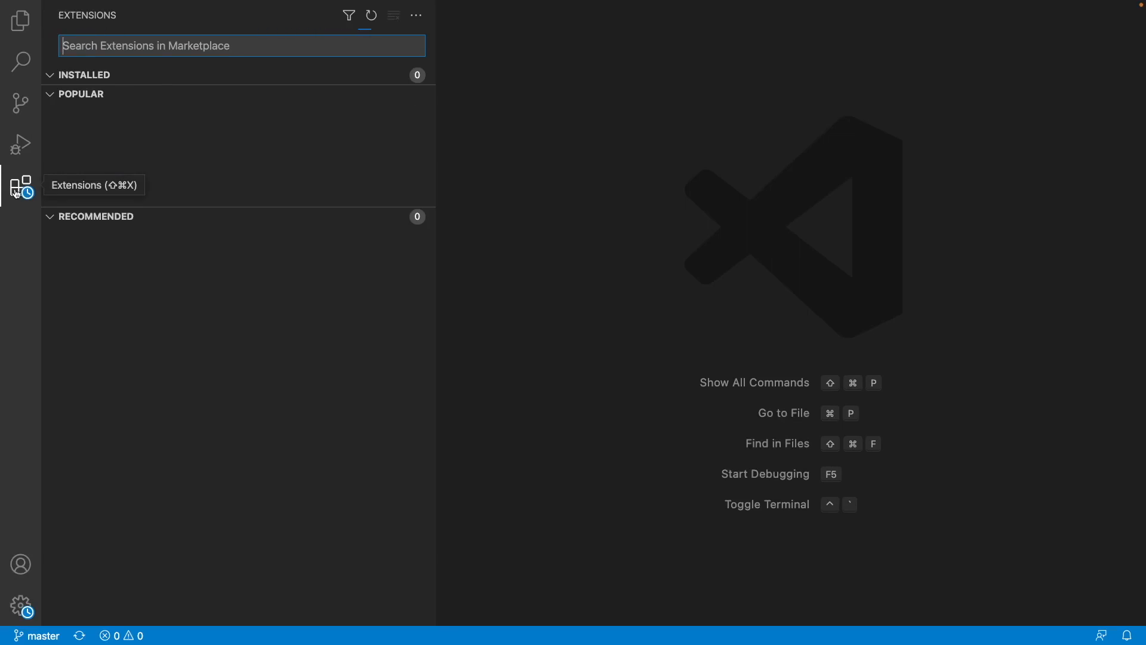
pyautogui.write('angular essentials')
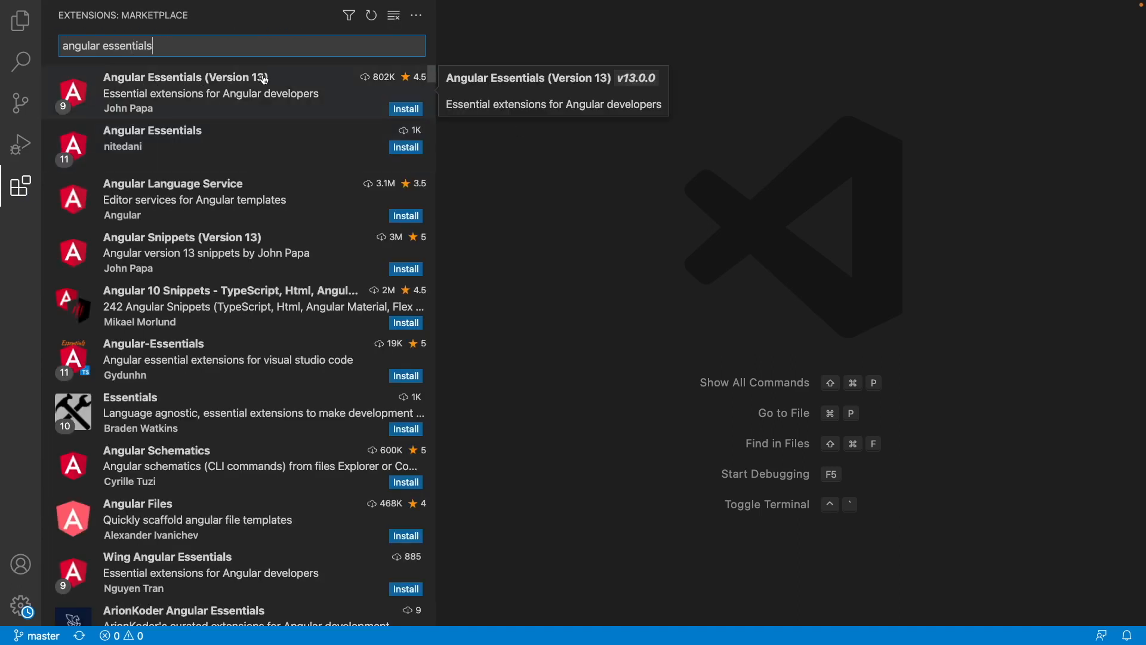
pyautogui.click(184, 93)
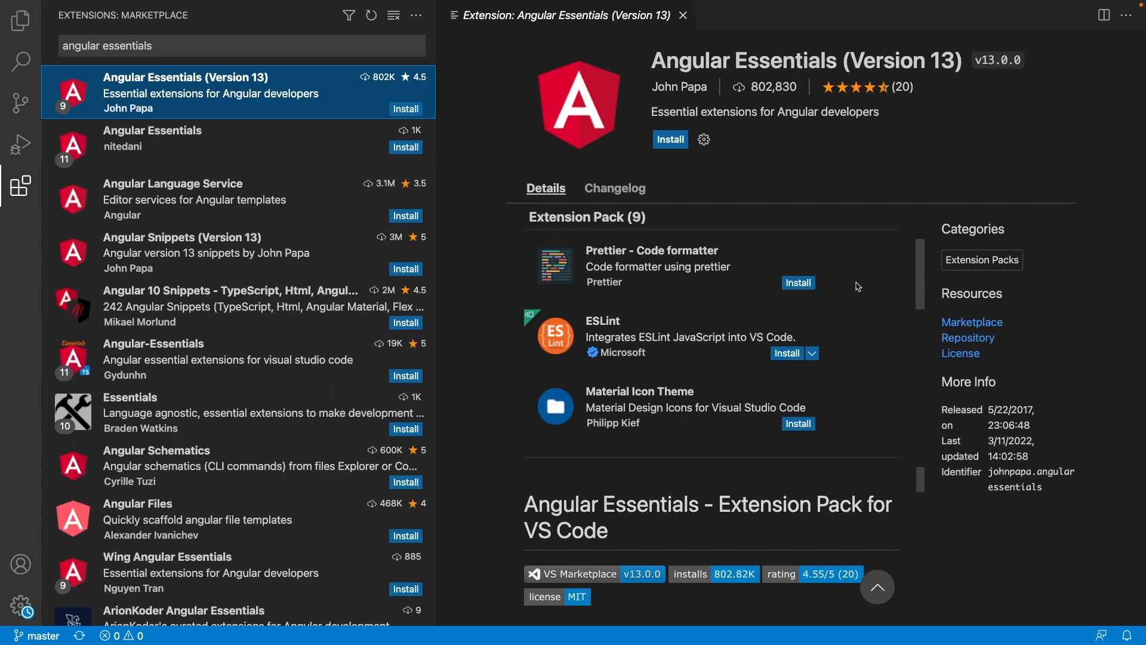
pyautogui.scroll(-3)
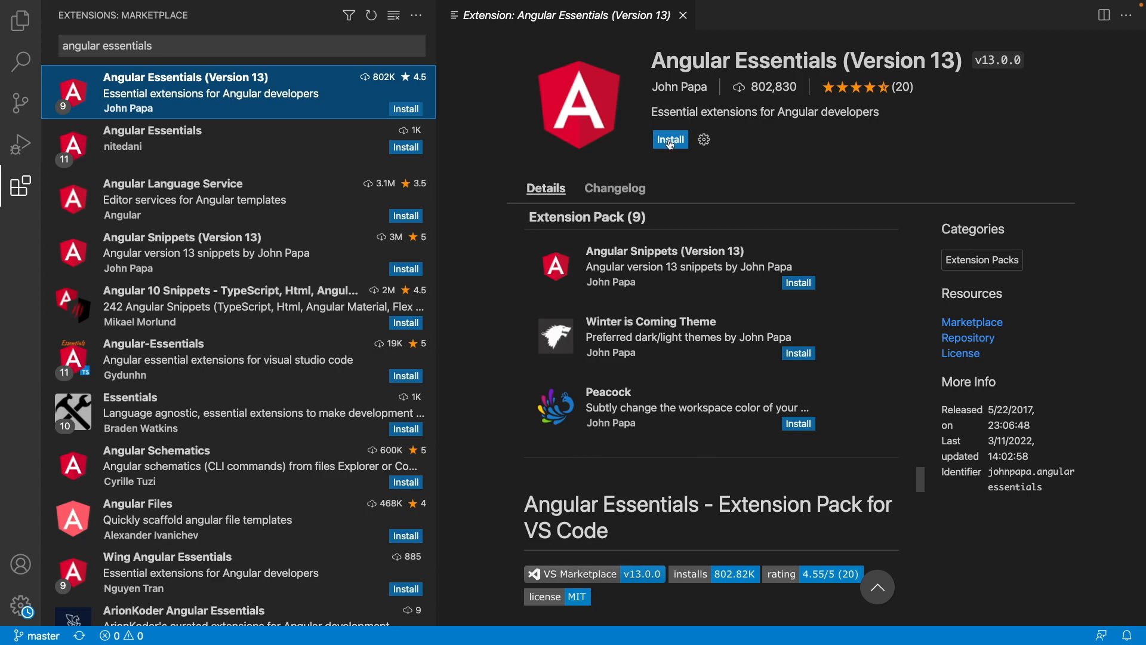
# - Install Angular Essentials (Version 13) and show the FOODMINE file tree in Explorer
pyautogui.click(669, 140)
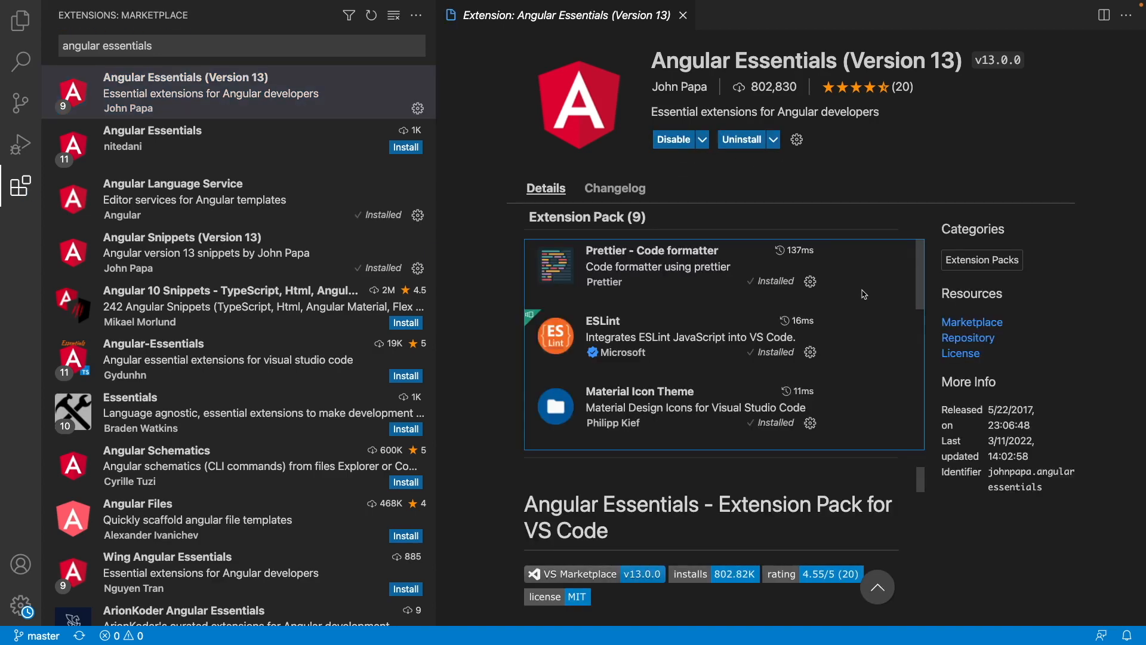
pyautogui.moveTo(875, 327)
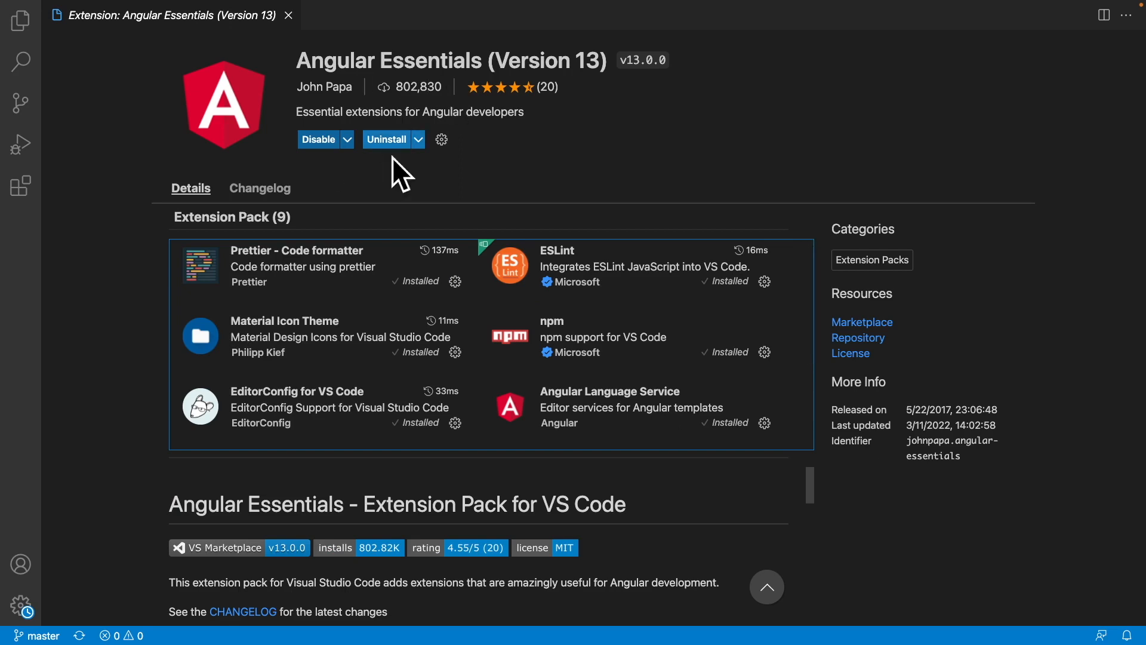
pyautogui.moveTo(284, 321)
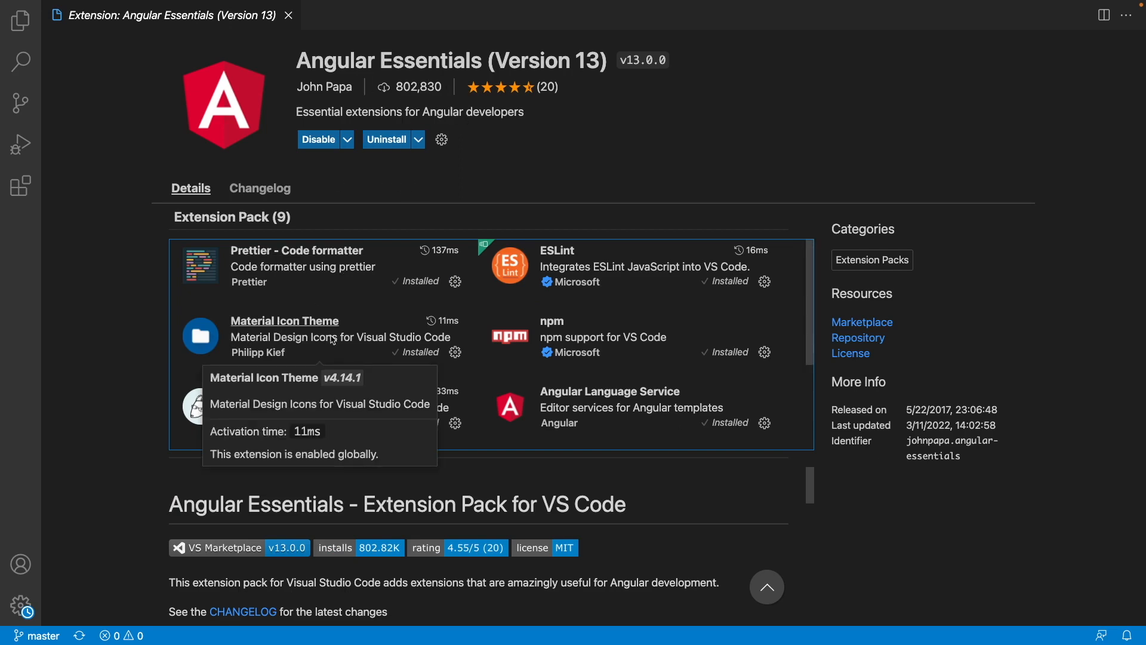
pyautogui.click(20, 21)
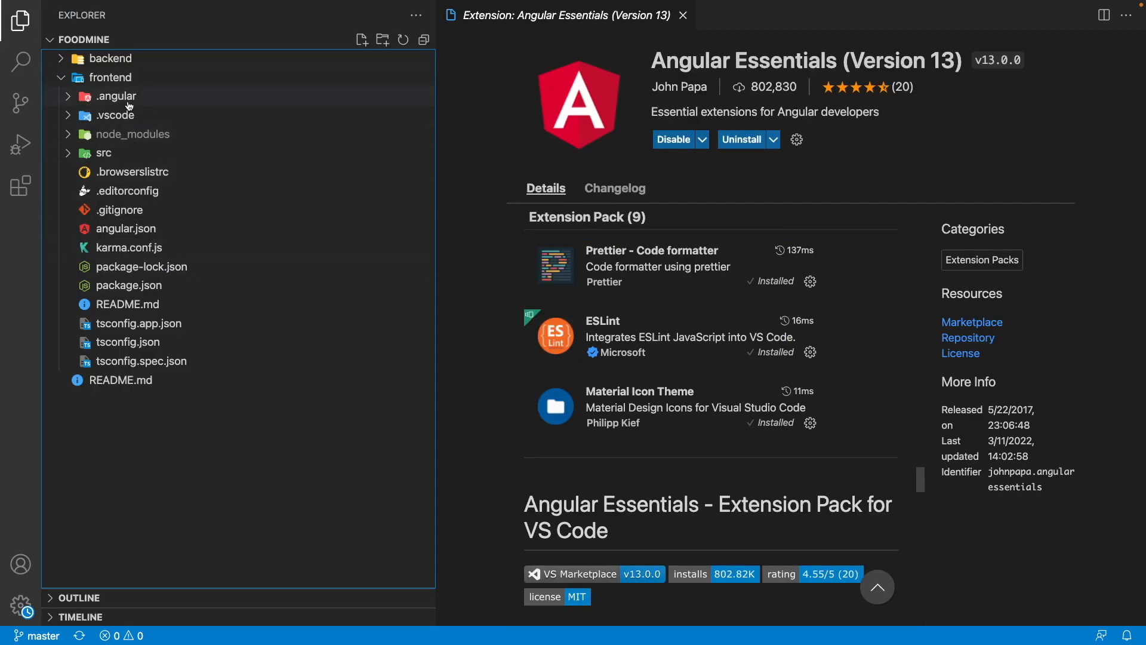
pyautogui.moveTo(161, 479)
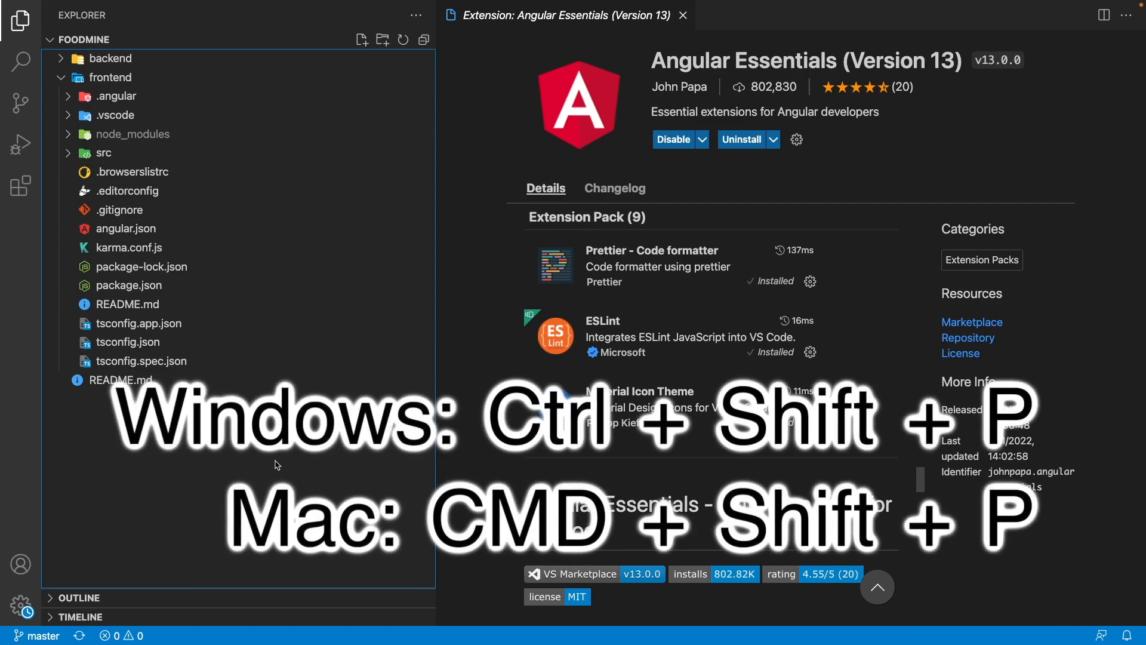
# - Apply Material Icon Theme through the 'File Icon Theme' command palette entry
pyautogui.press('Ctrl+Shift+P')
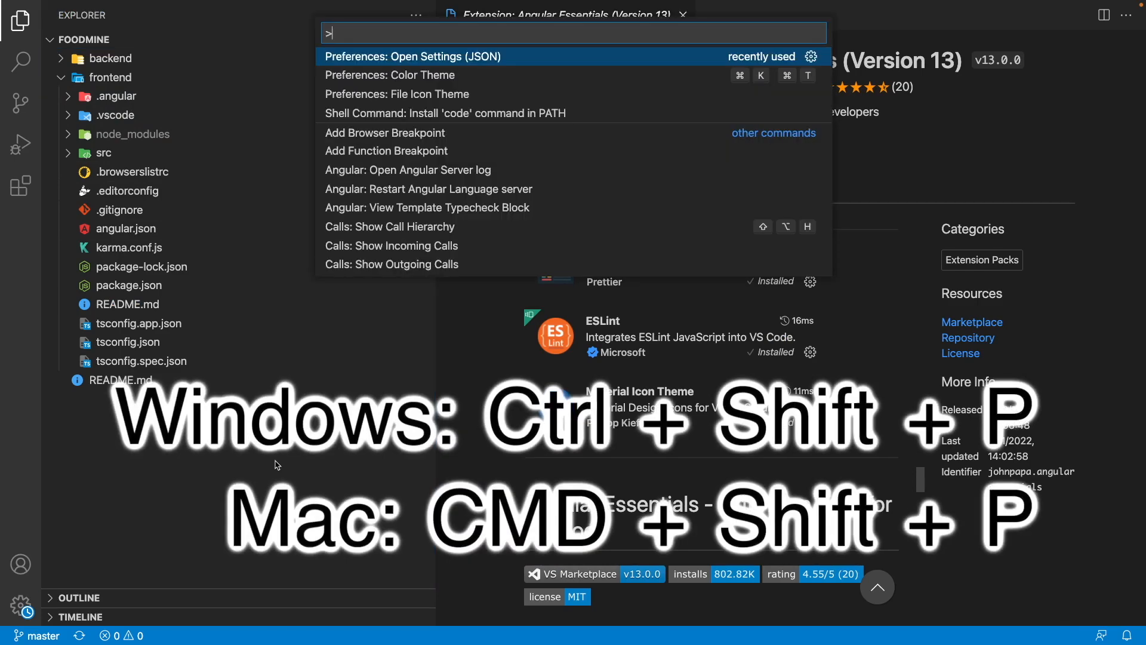
pyautogui.write('file ico')
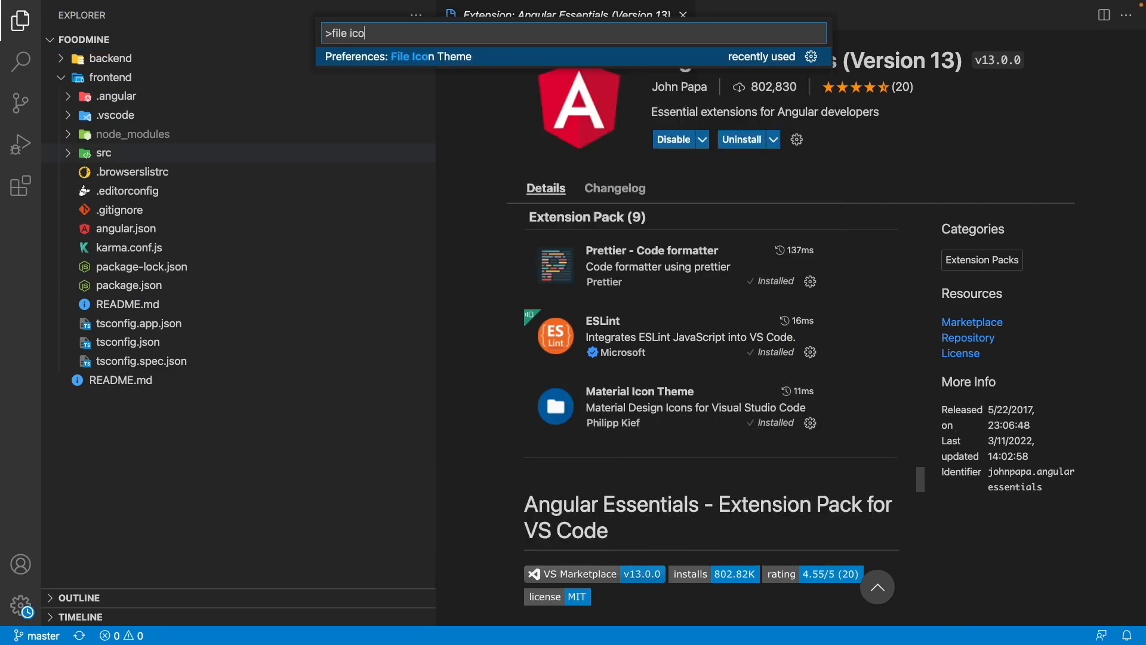
pyautogui.press('Enter')
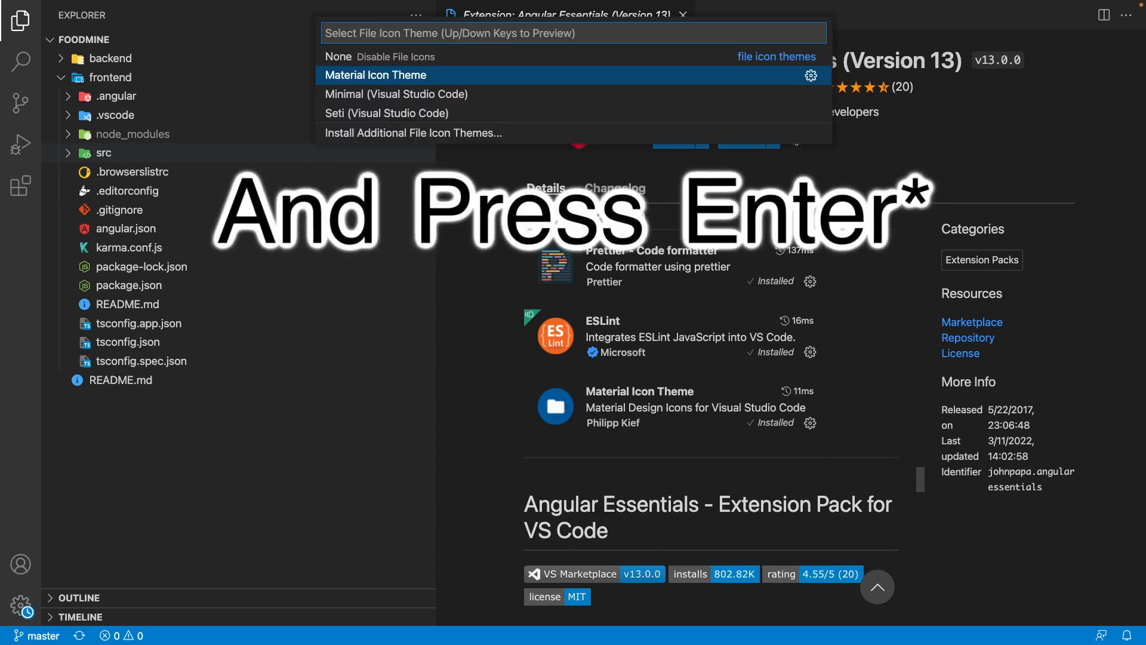
pyautogui.press('Enter')
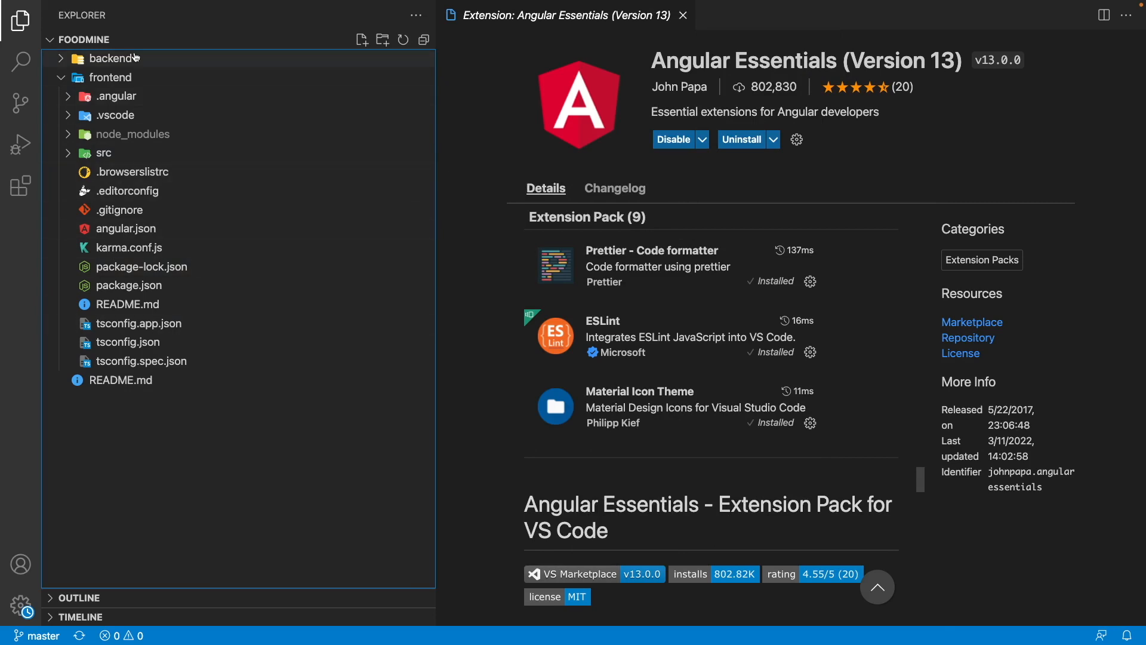